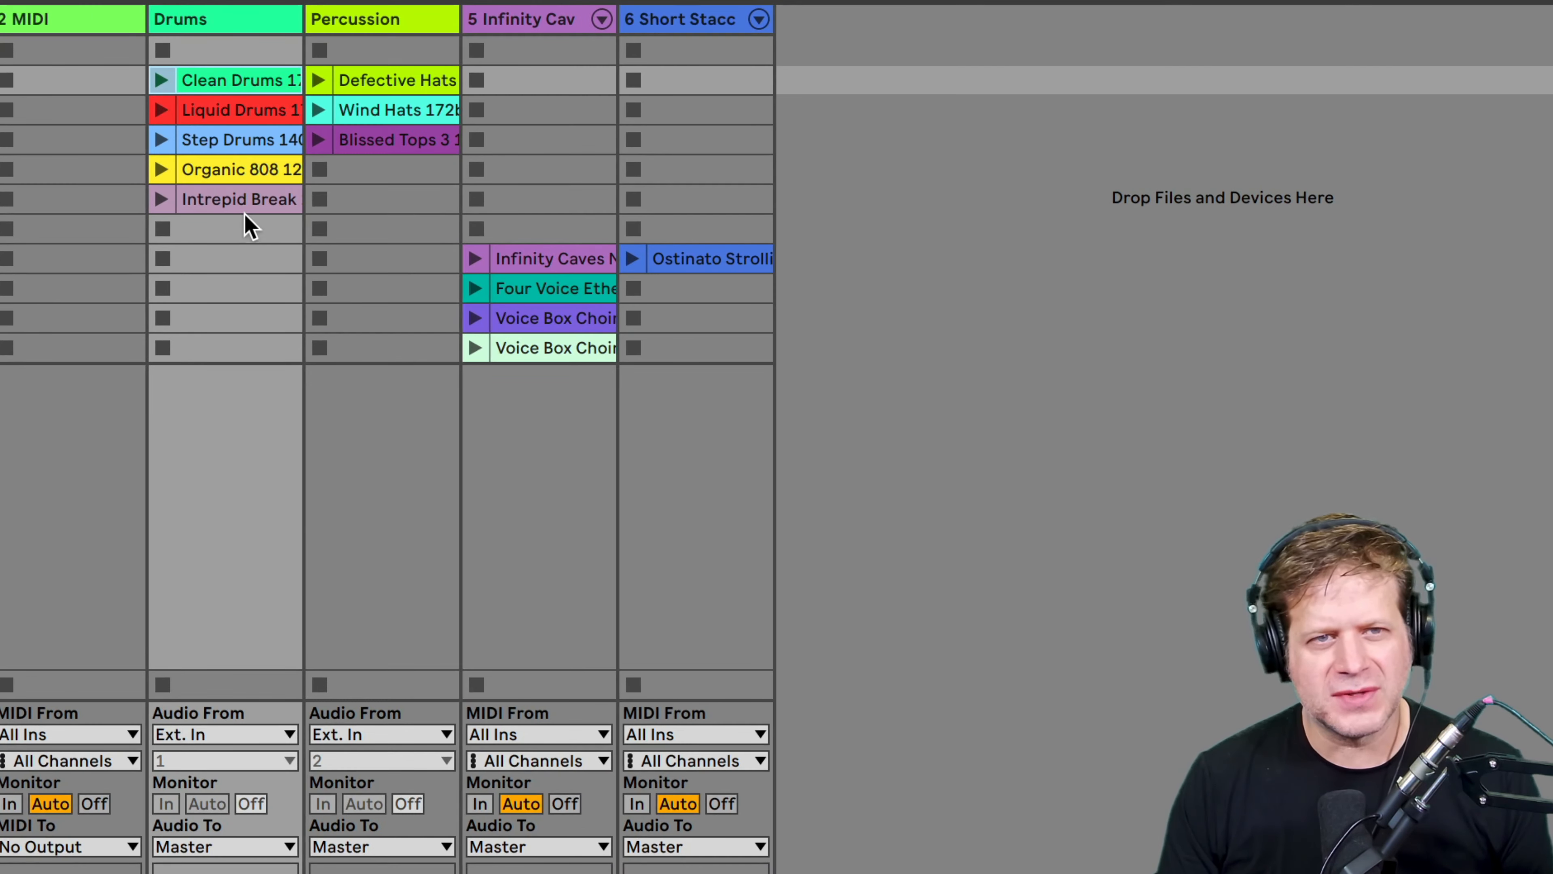
Select all five Drums clips so their Follow Action settings can be edited together.
left_click(240, 199)
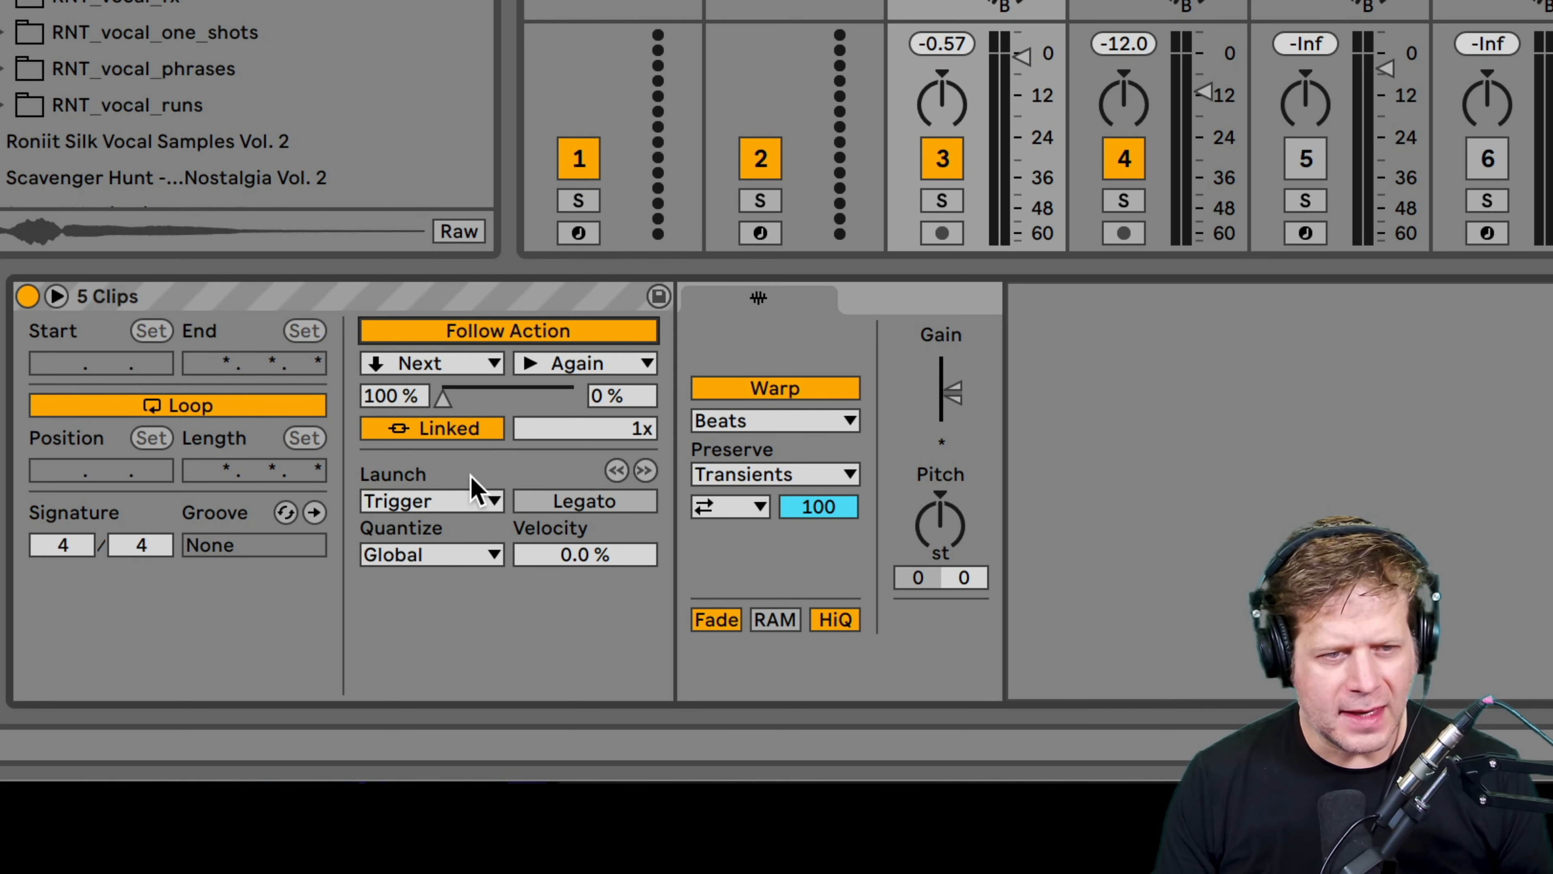
Set the Drums clips' follow action to Unlinked timing with the action Other.
left_click(432, 428)
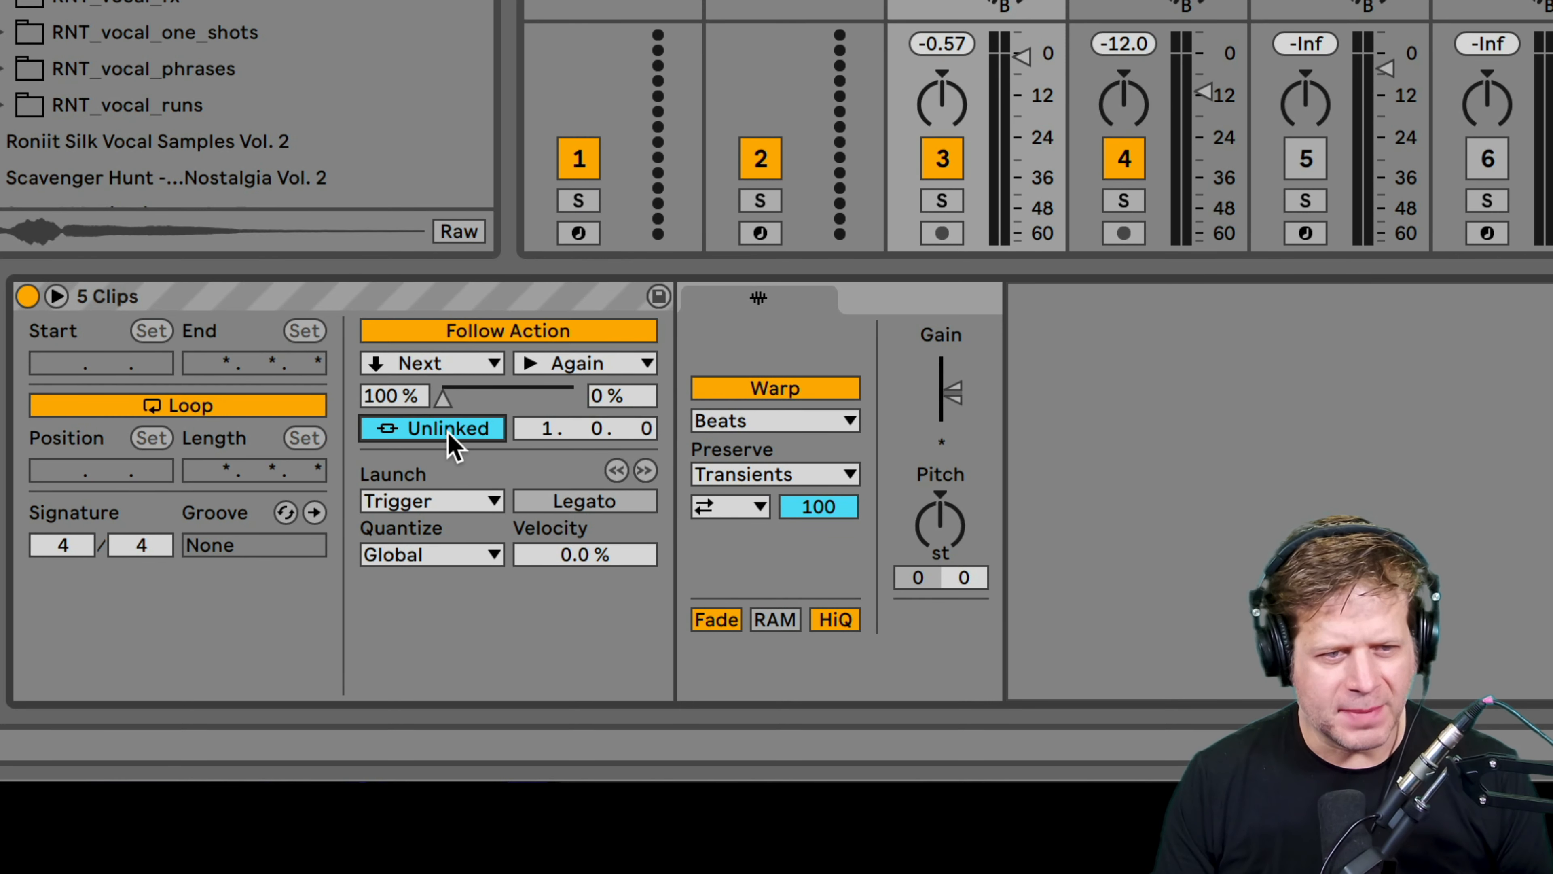
mouse_move(570, 454)
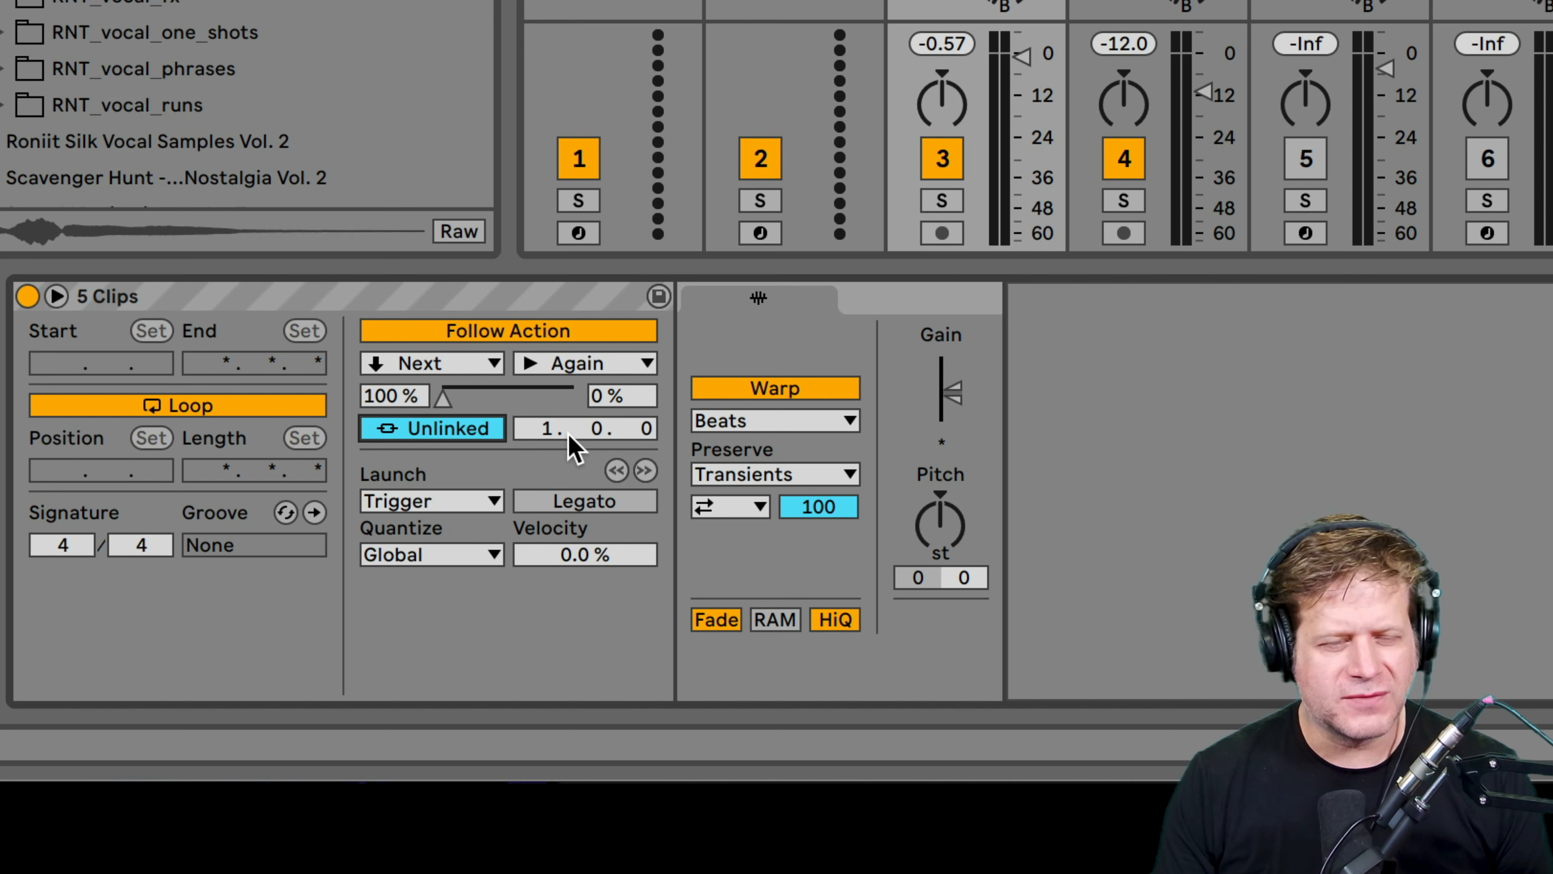
mouse_move(460, 371)
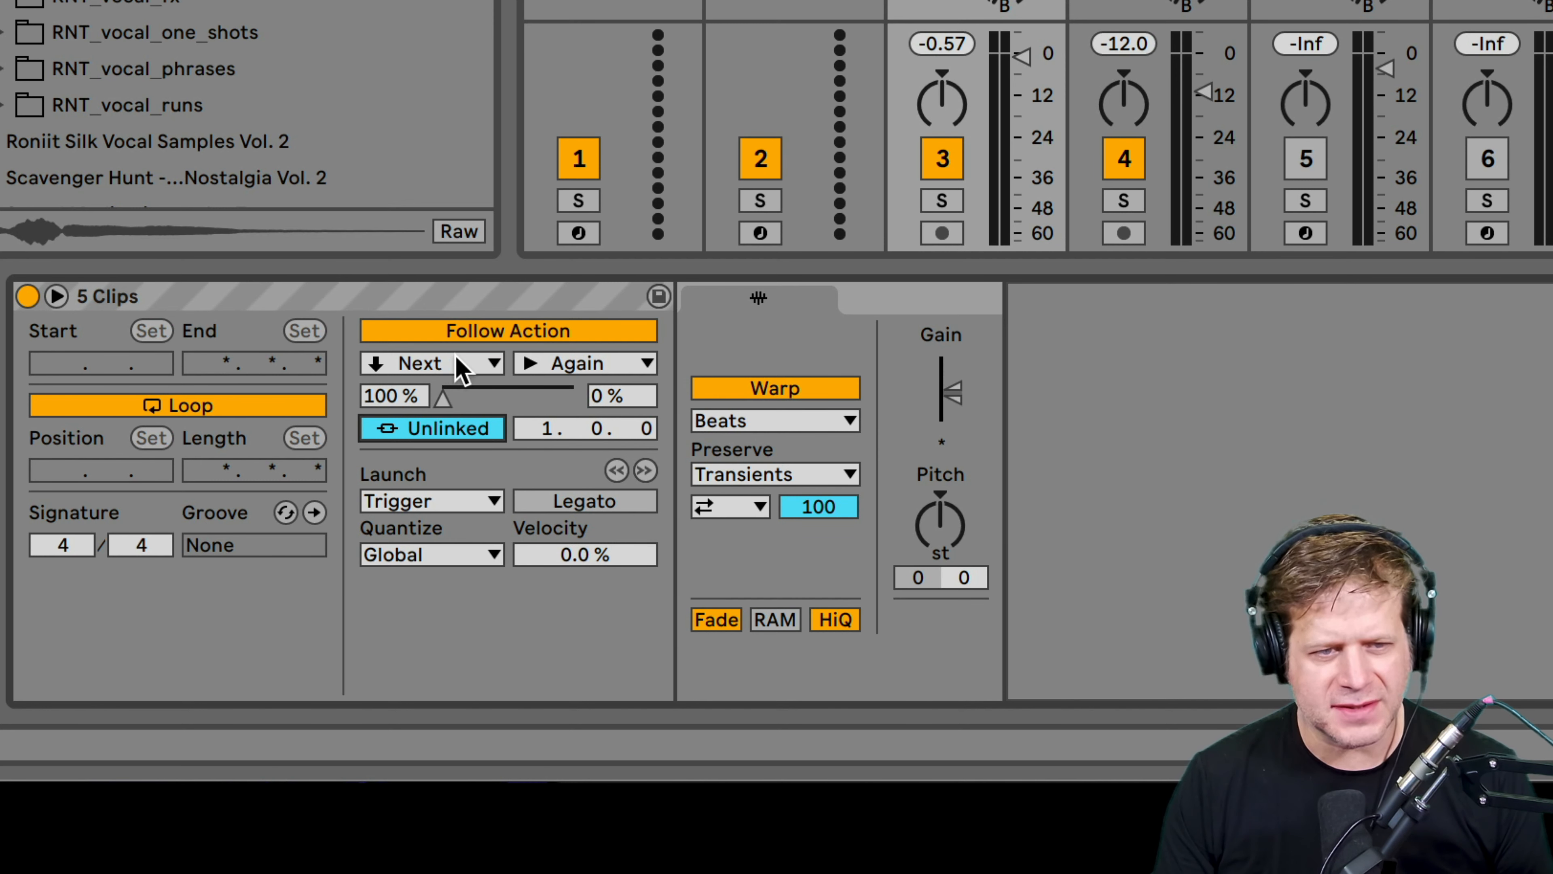
left_click(433, 363)
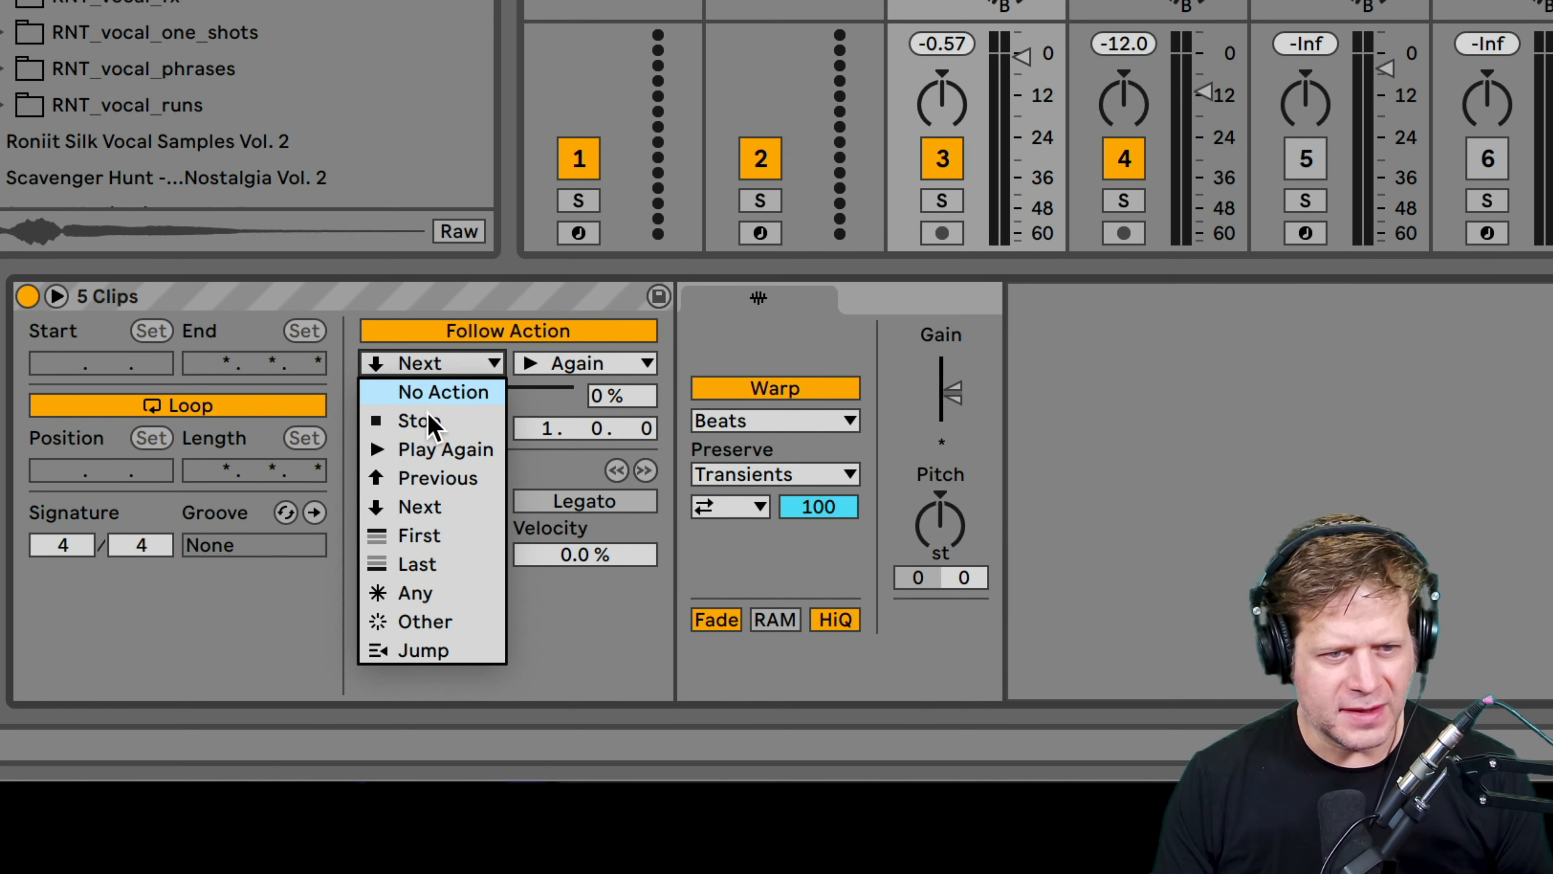
left_click(424, 622)
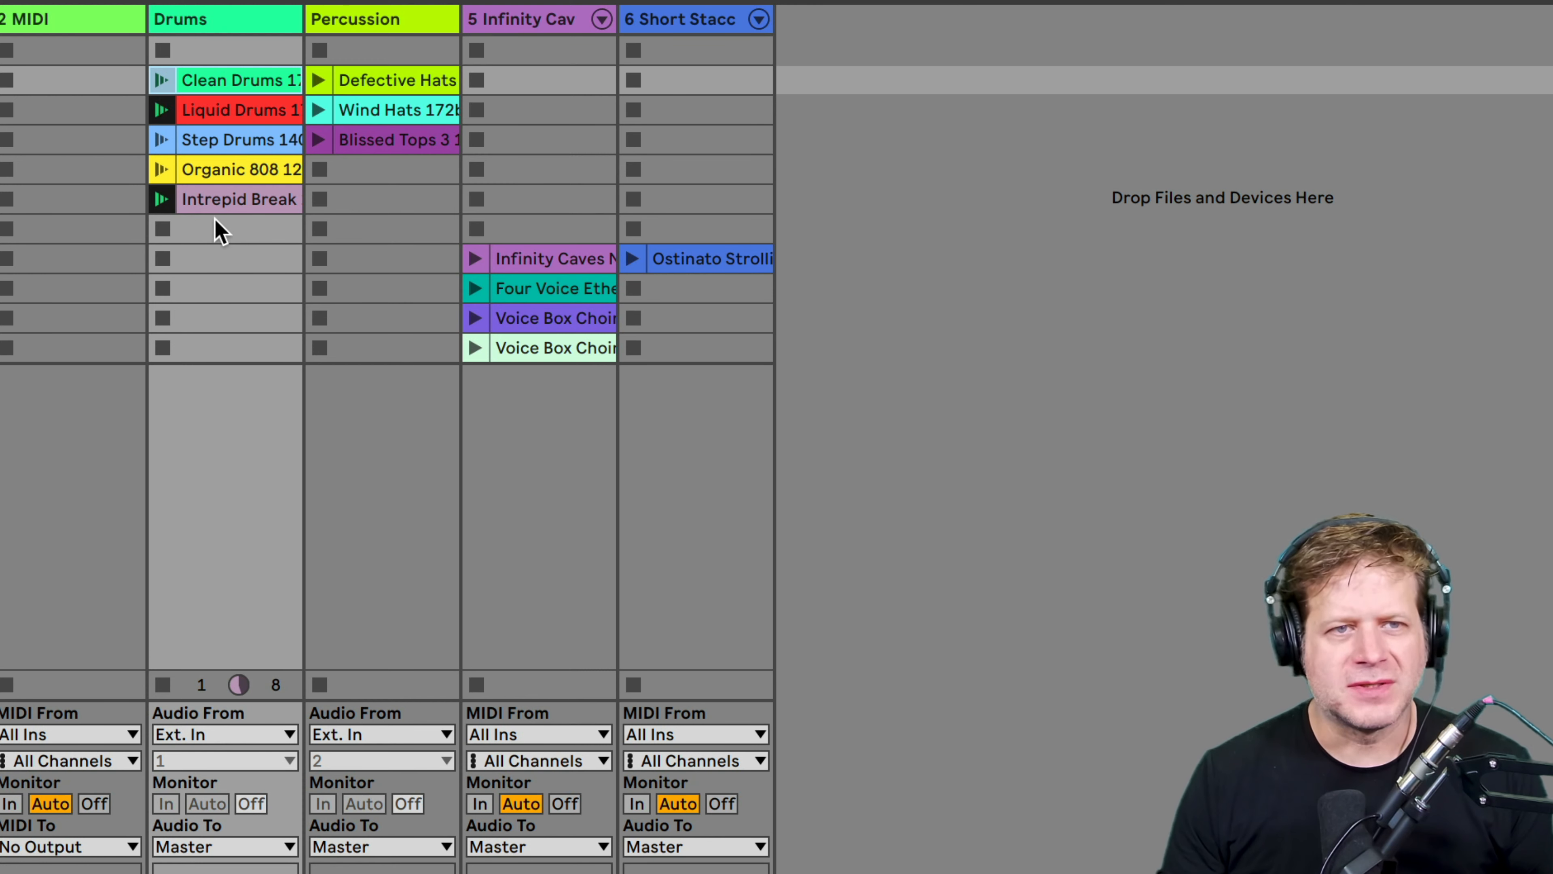
mouse_move(176, 236)
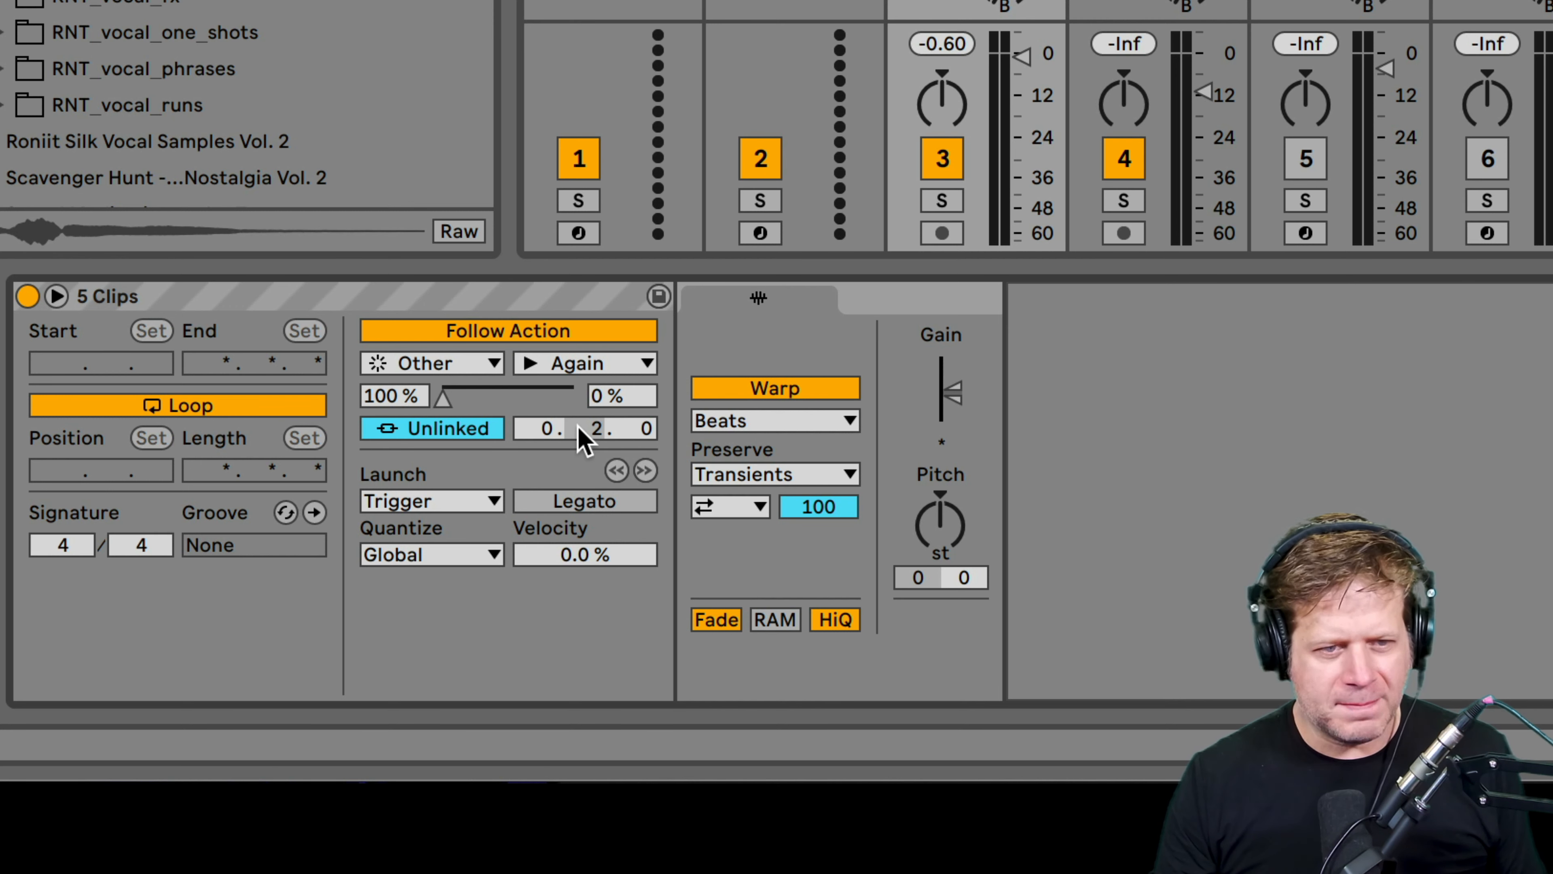
mouse_move(653, 441)
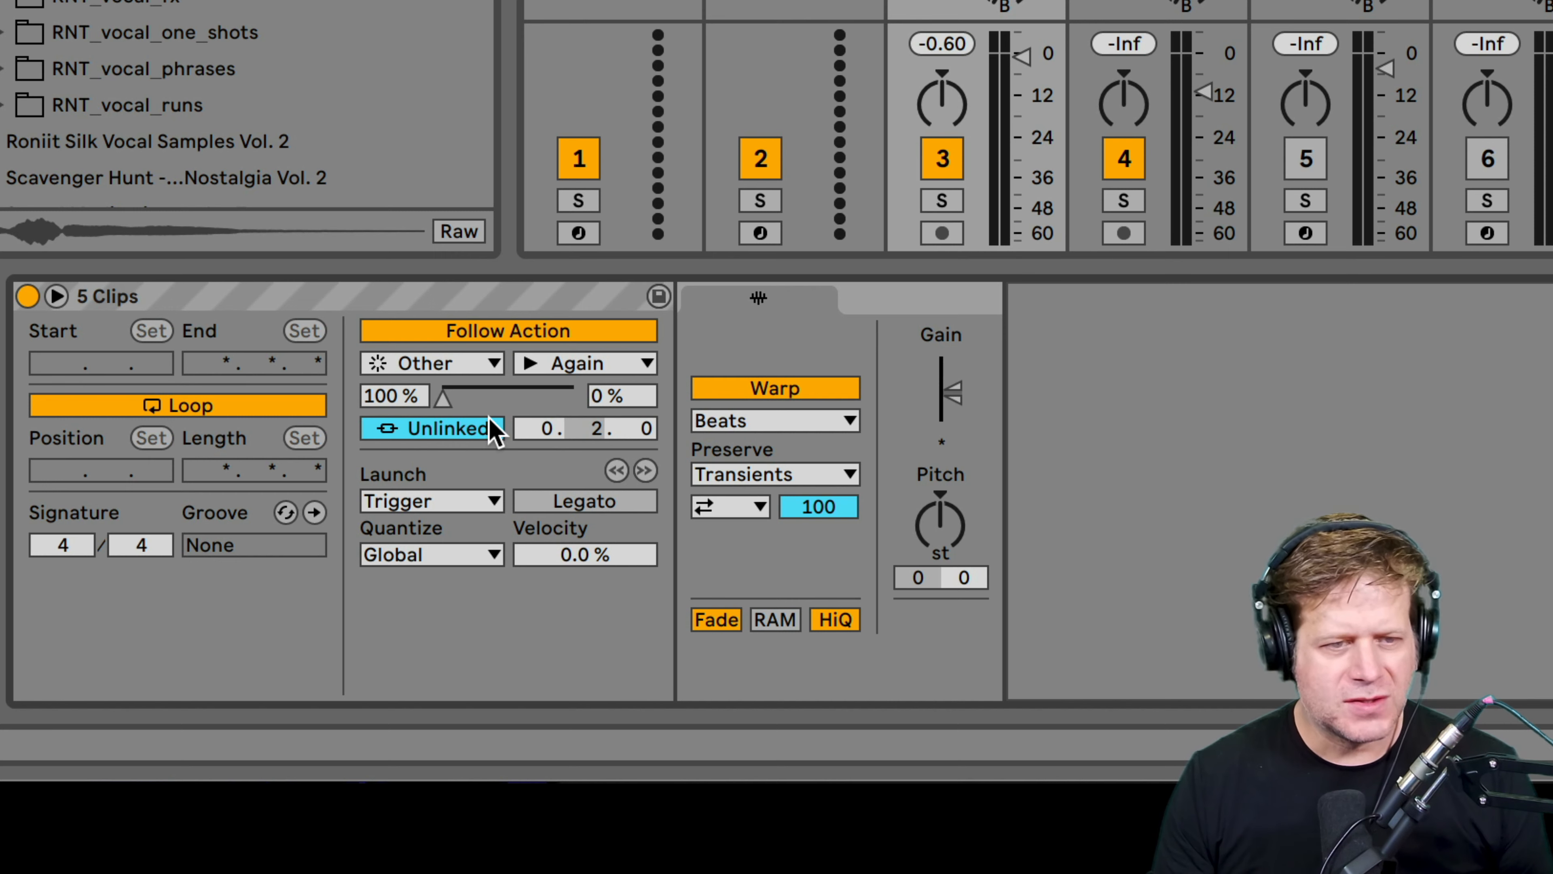
mouse_move(492, 432)
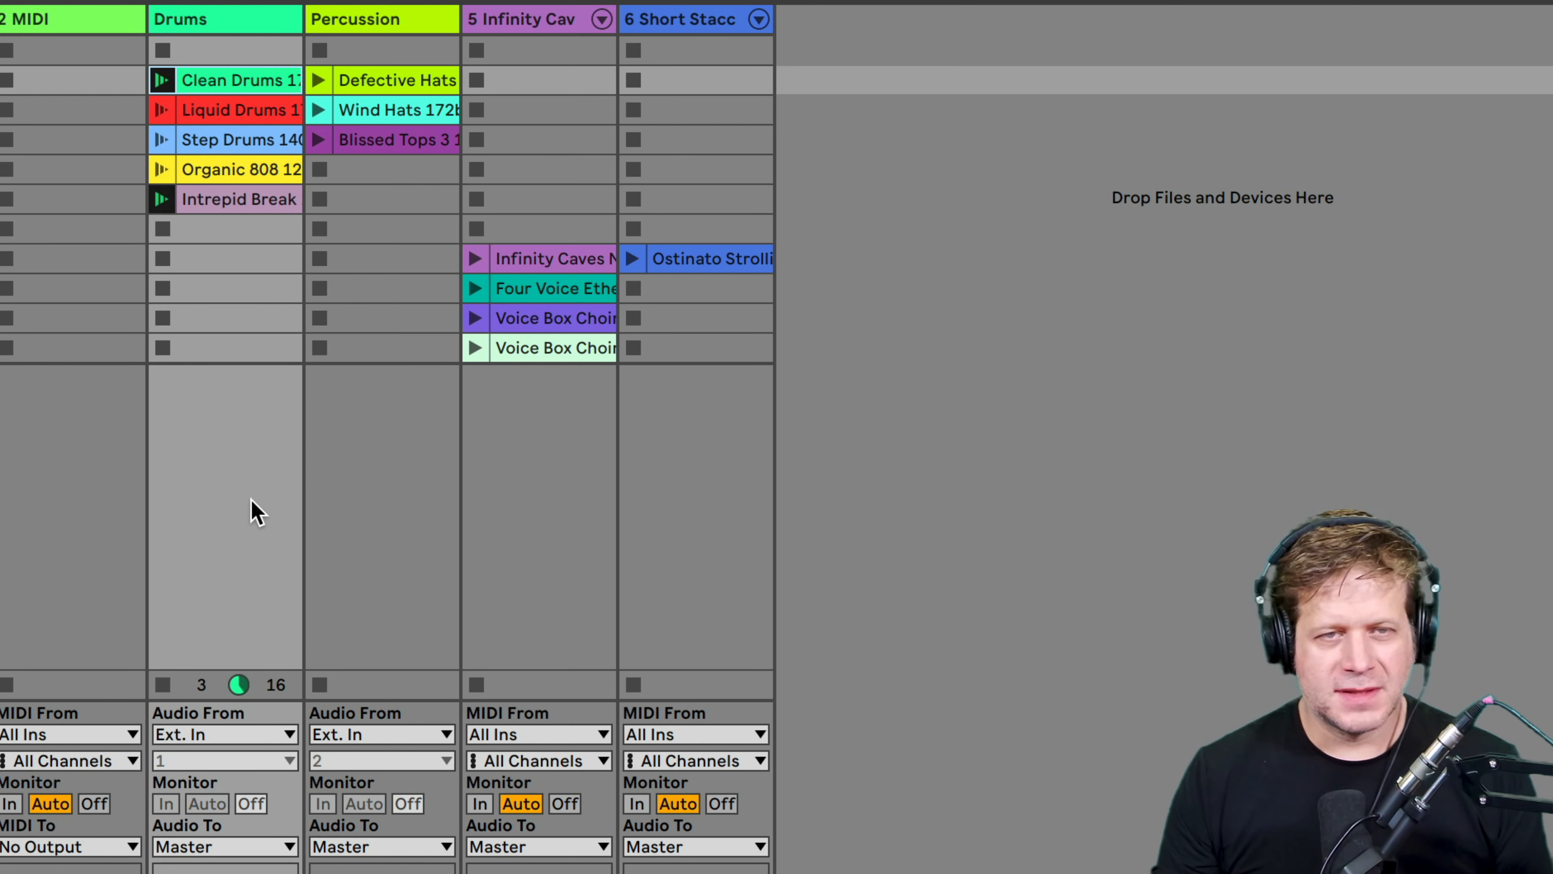
mouse_move(330, 414)
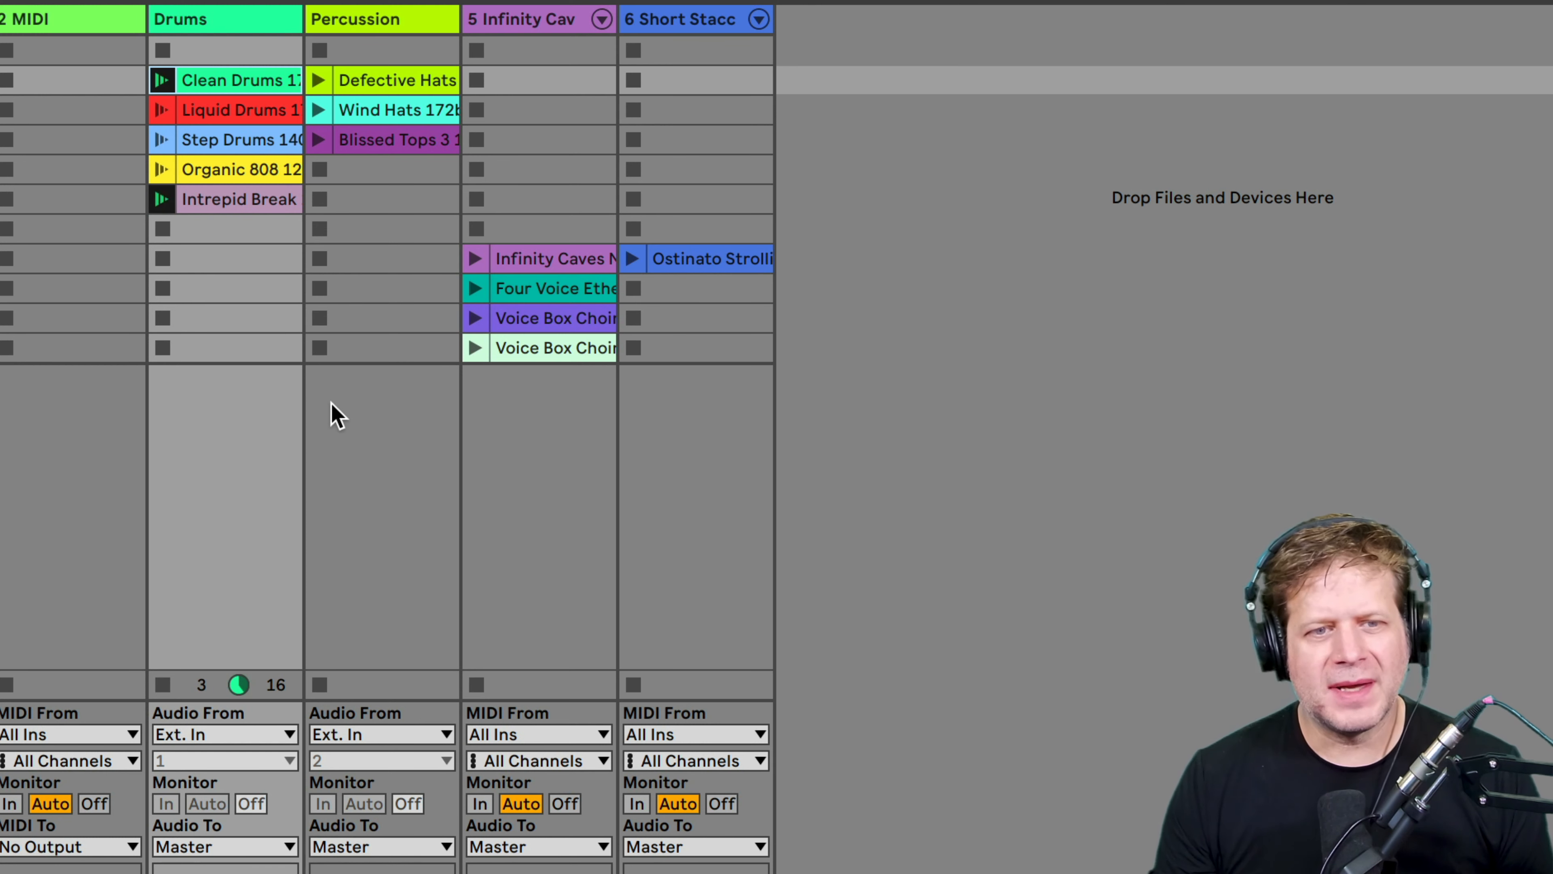
mouse_move(340, 685)
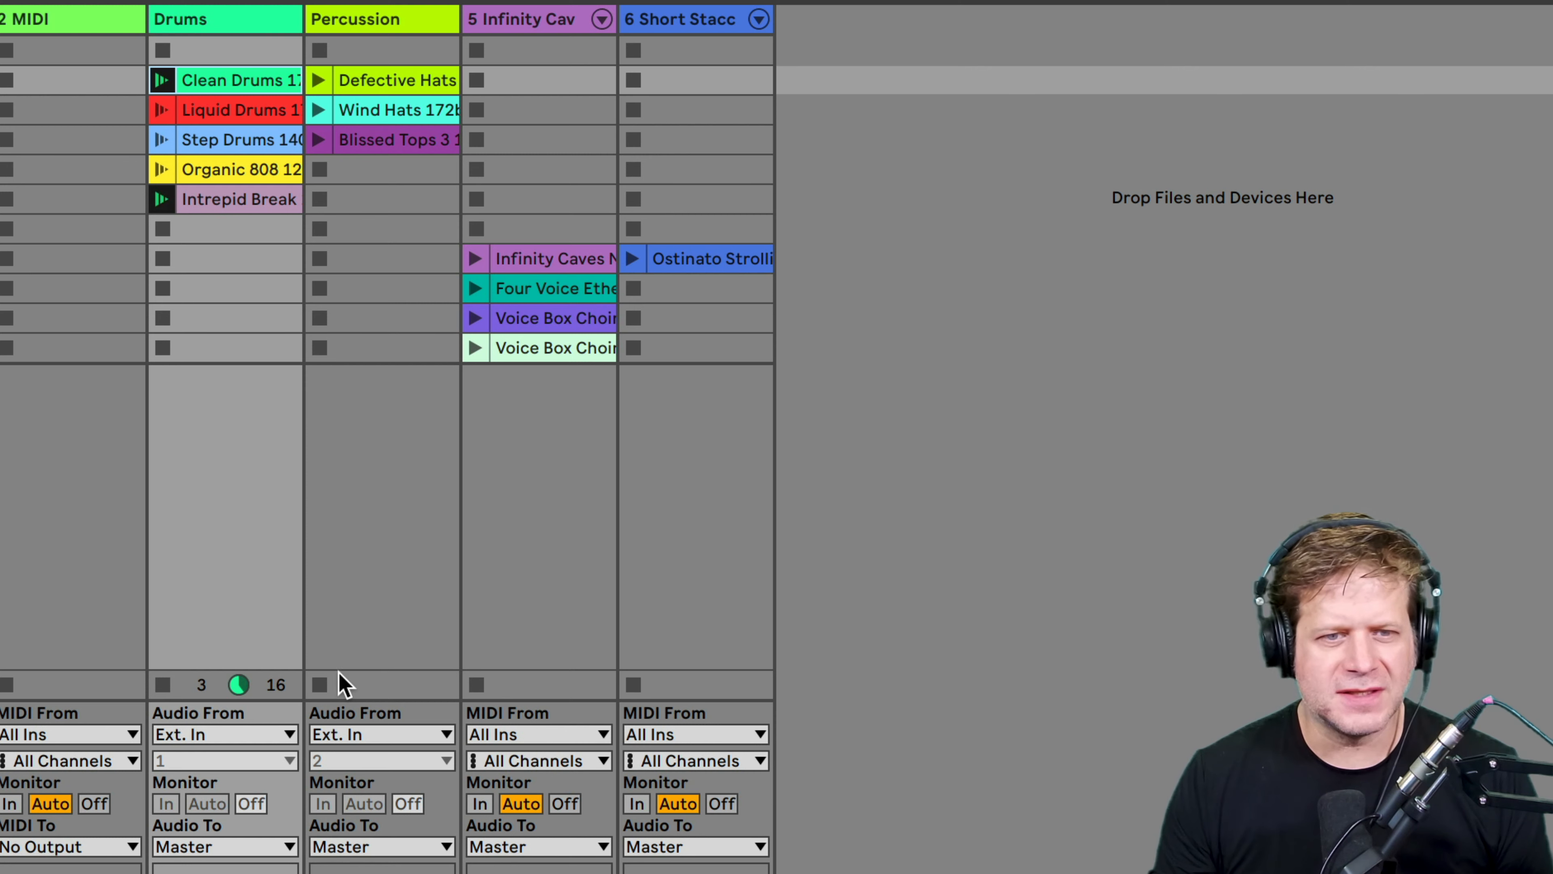
mouse_move(167, 290)
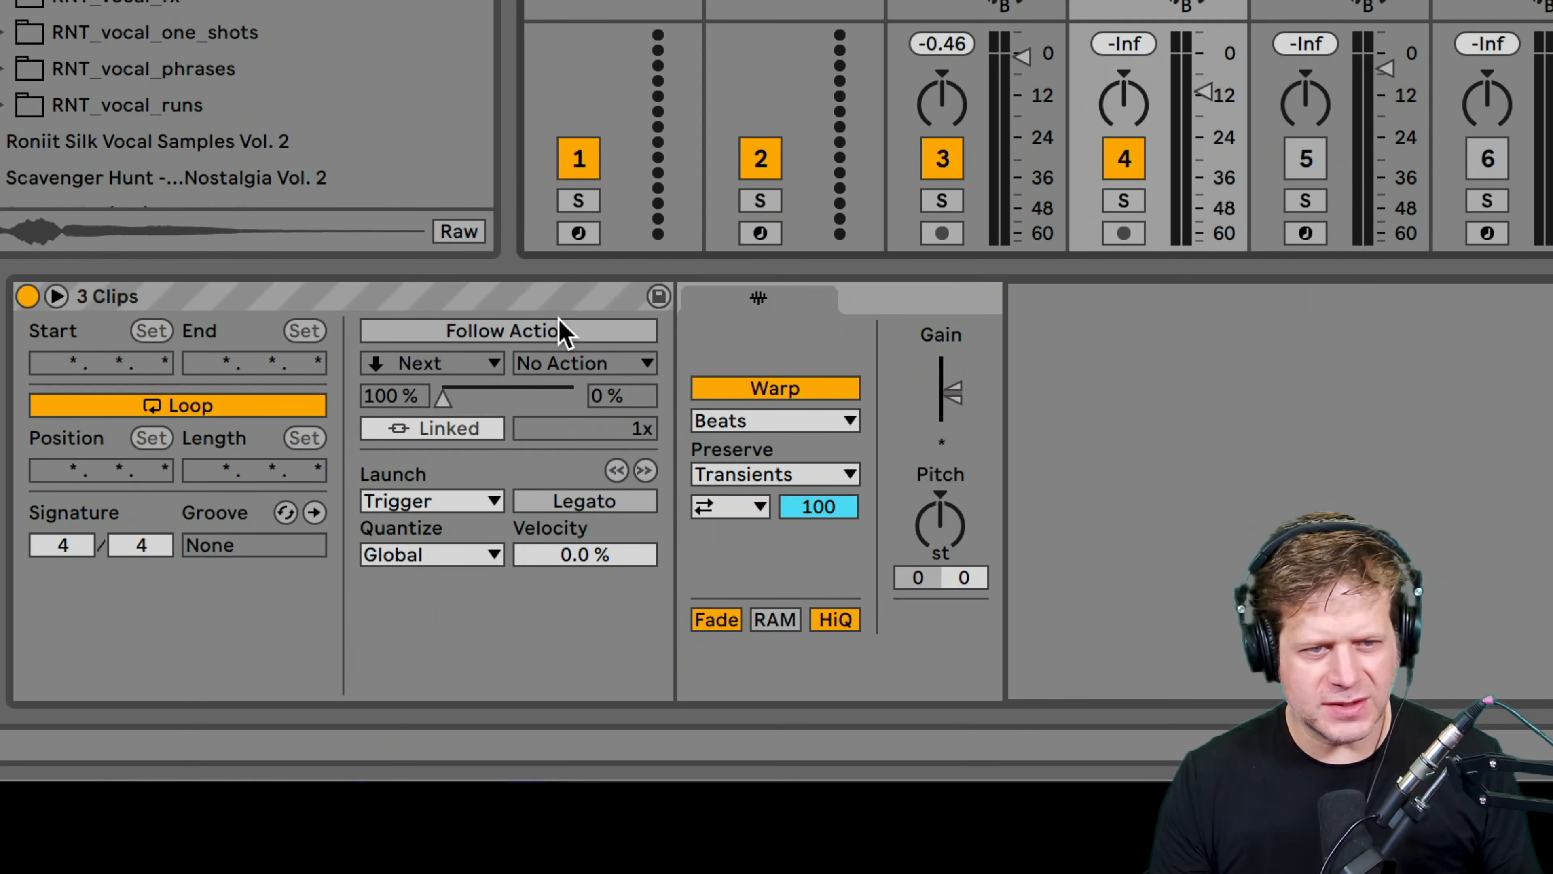
Set the Percussion clips to Unlinked follow timing, Legato launch, and a follow action.
left_click(432, 428)
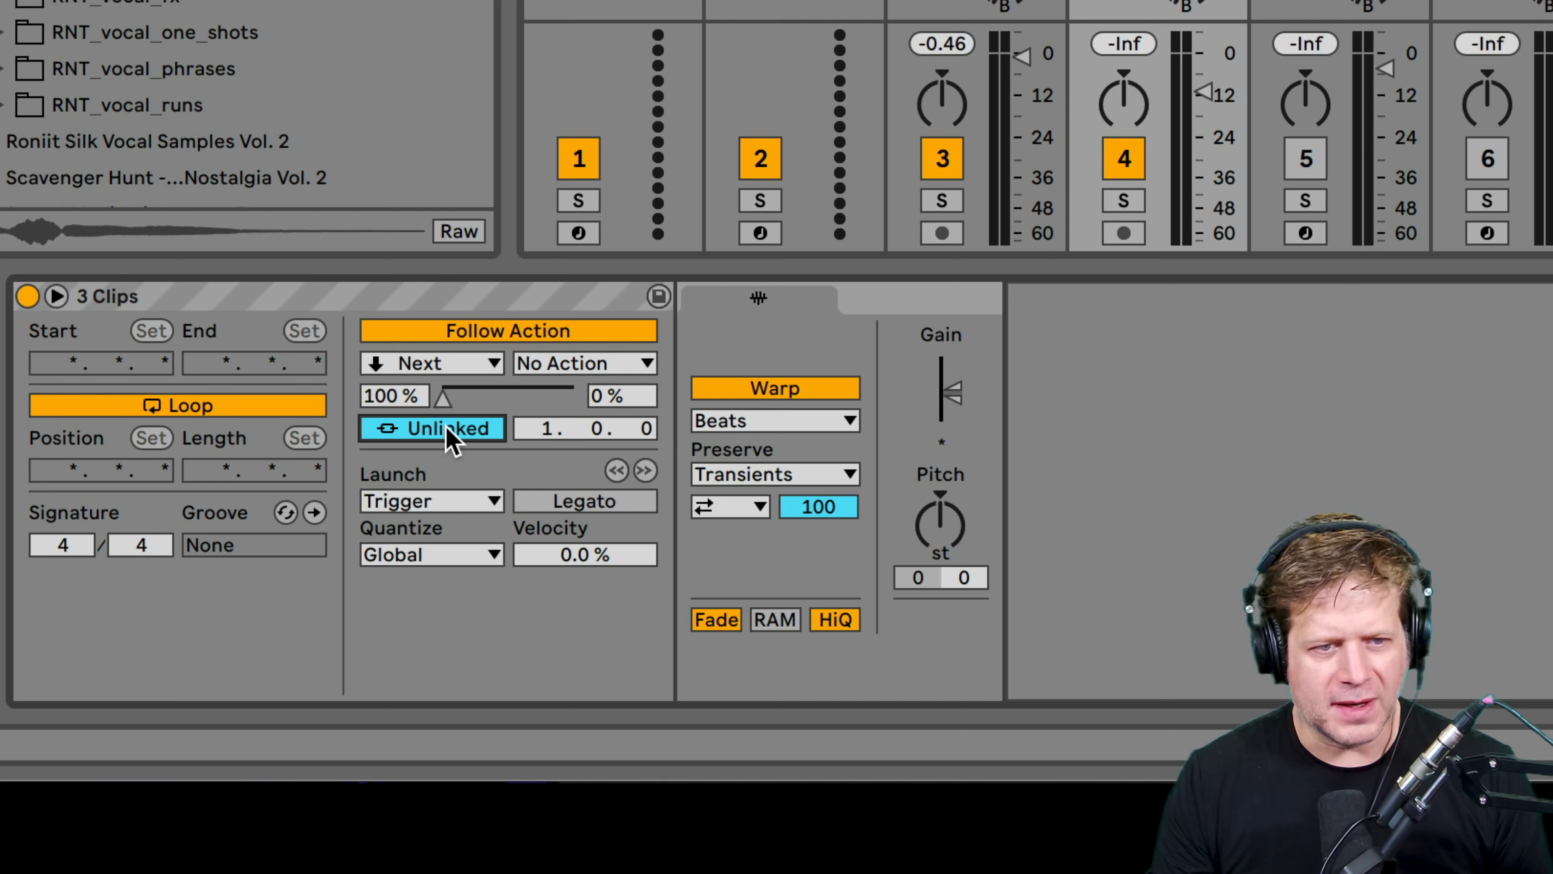
mouse_move(591, 438)
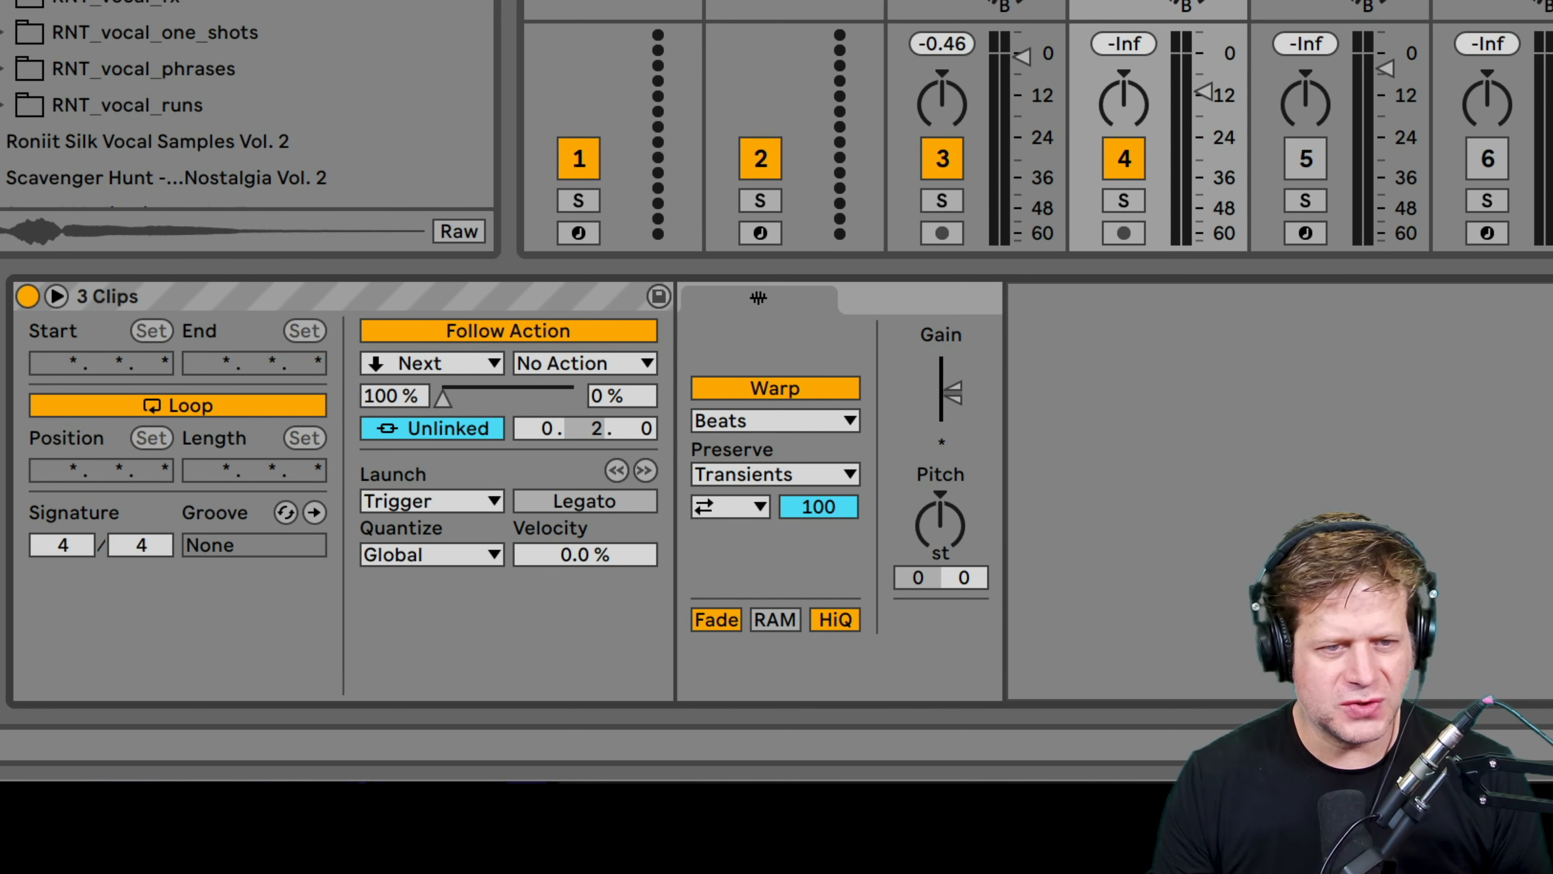
left_click(586, 500)
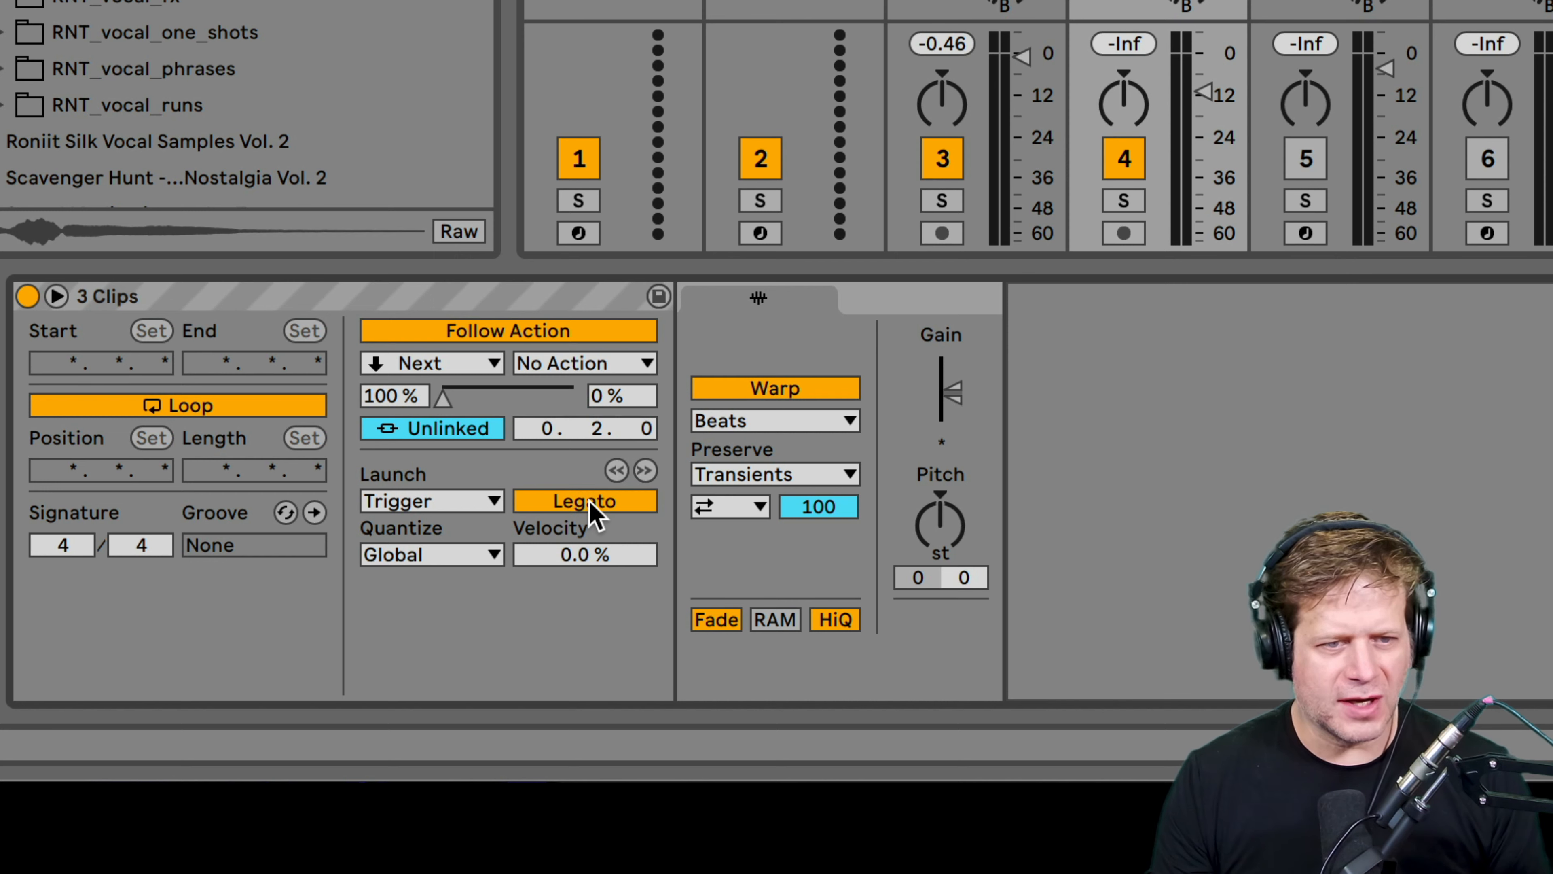
left_click(430, 364)
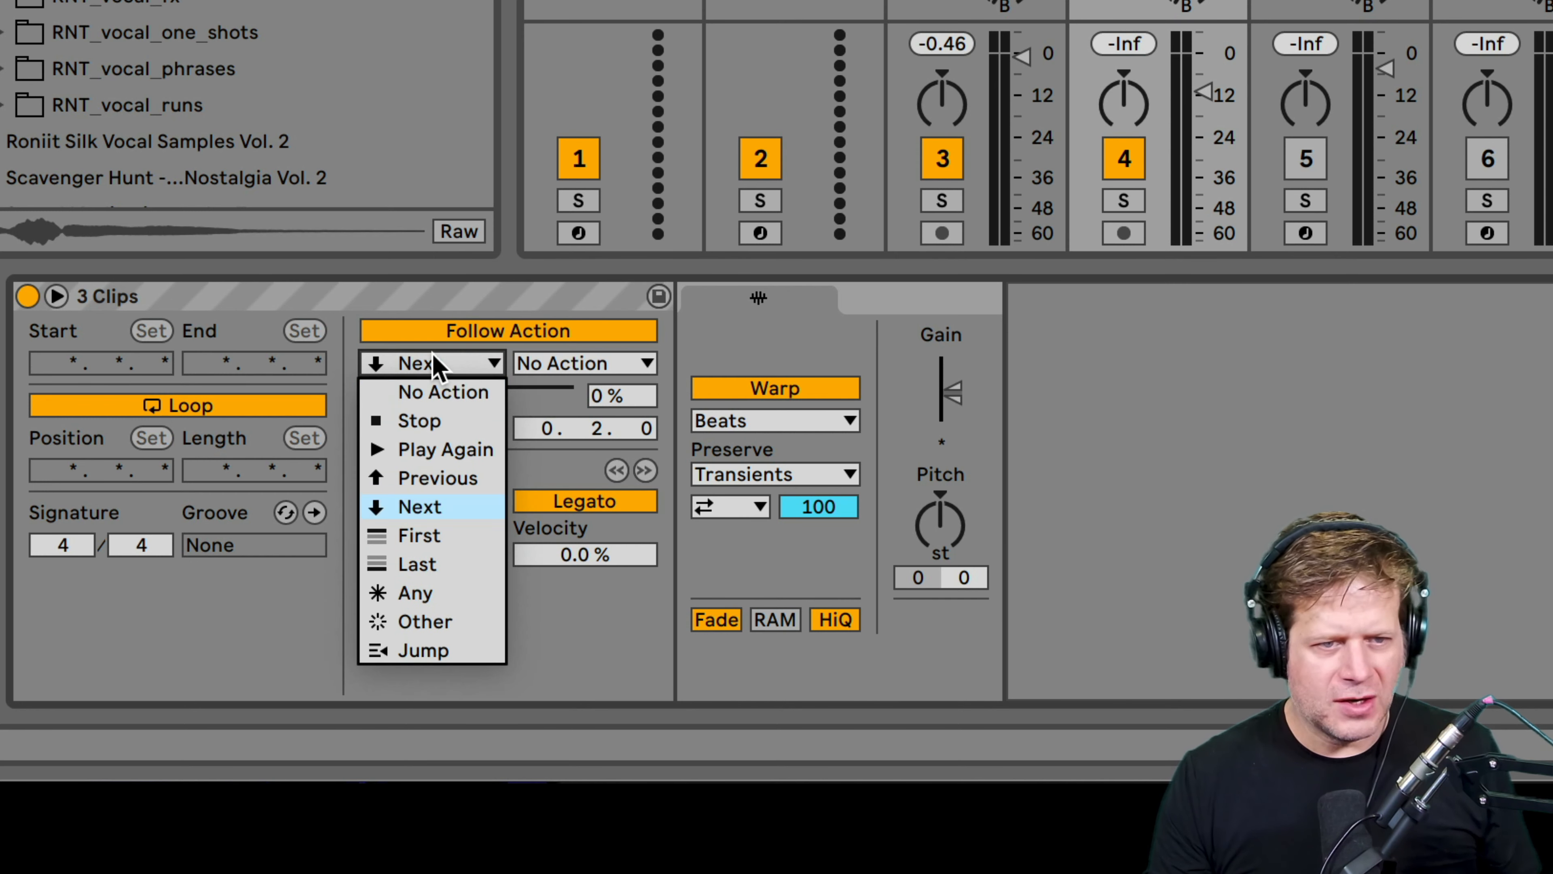
left_click(424, 622)
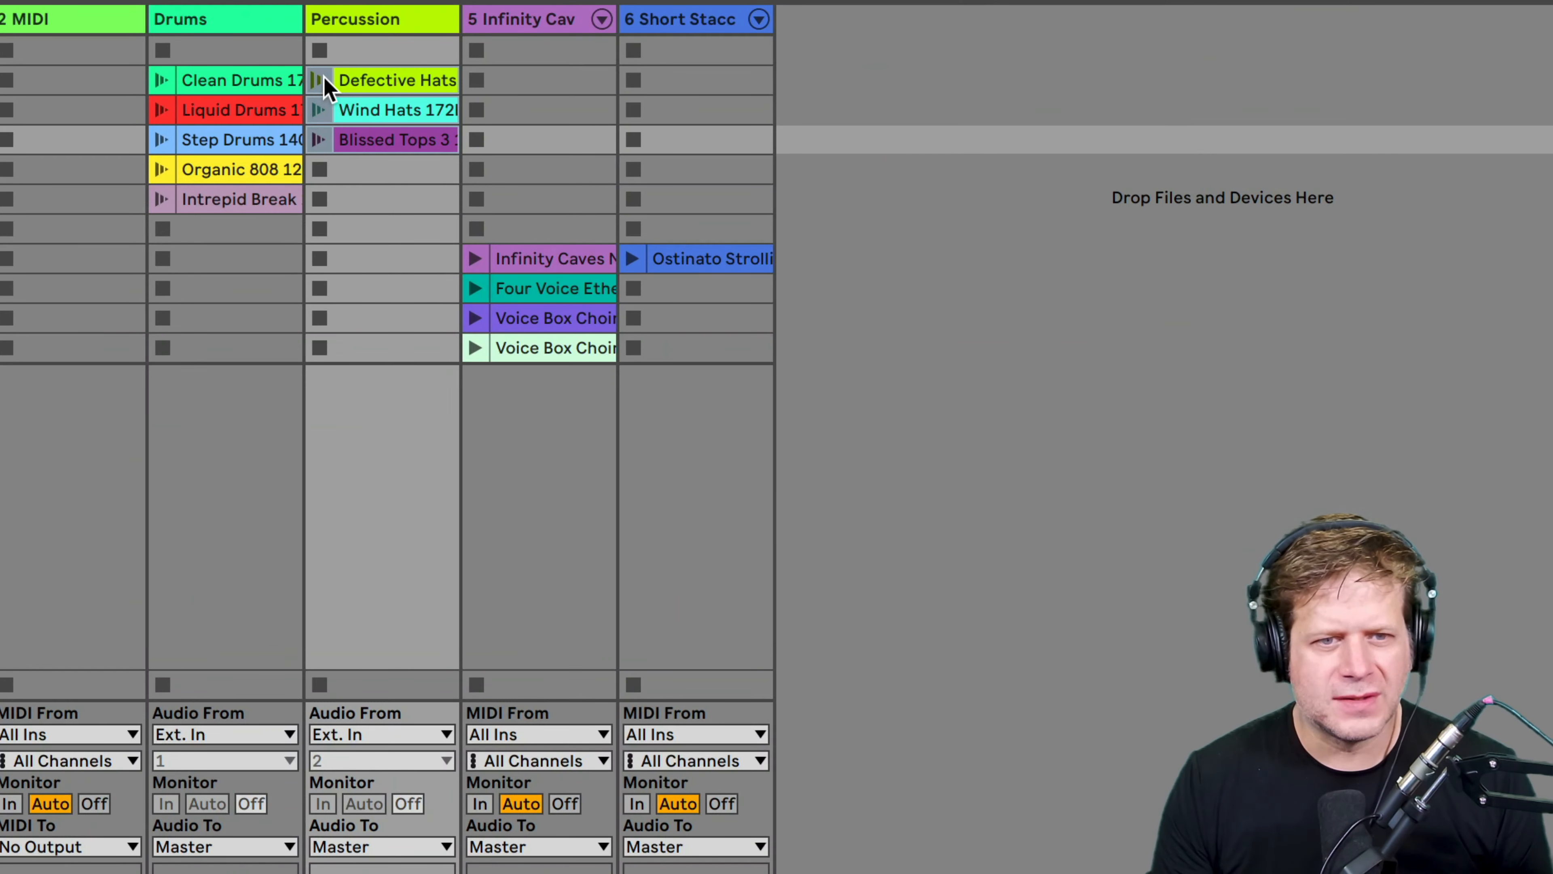
Launch the Percussion clips so they play alongside the Drums track.
left_click(319, 80)
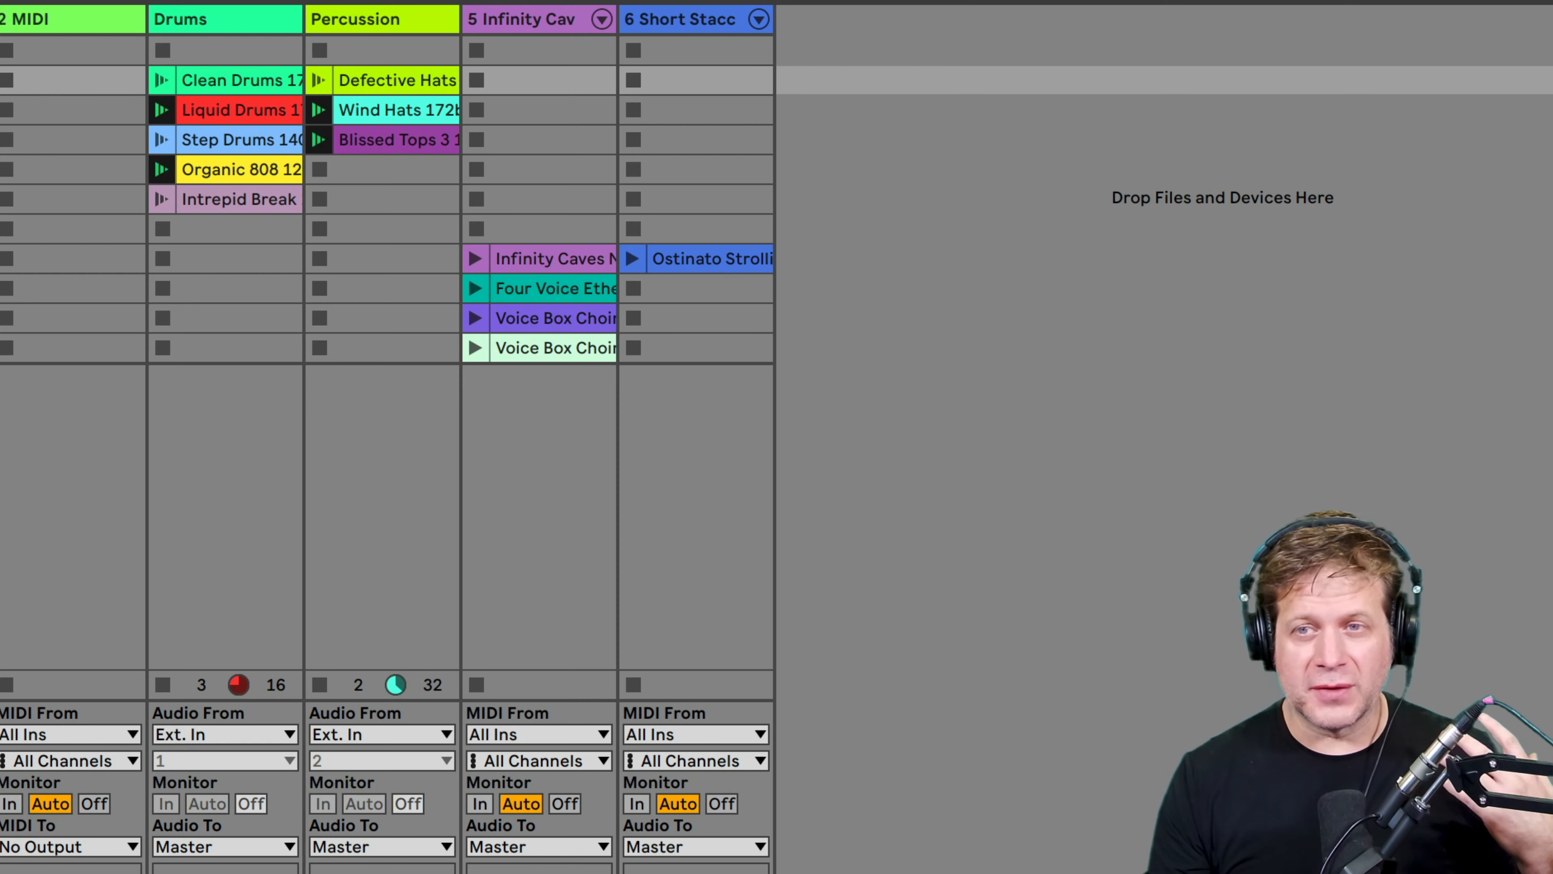
mouse_move(168, 358)
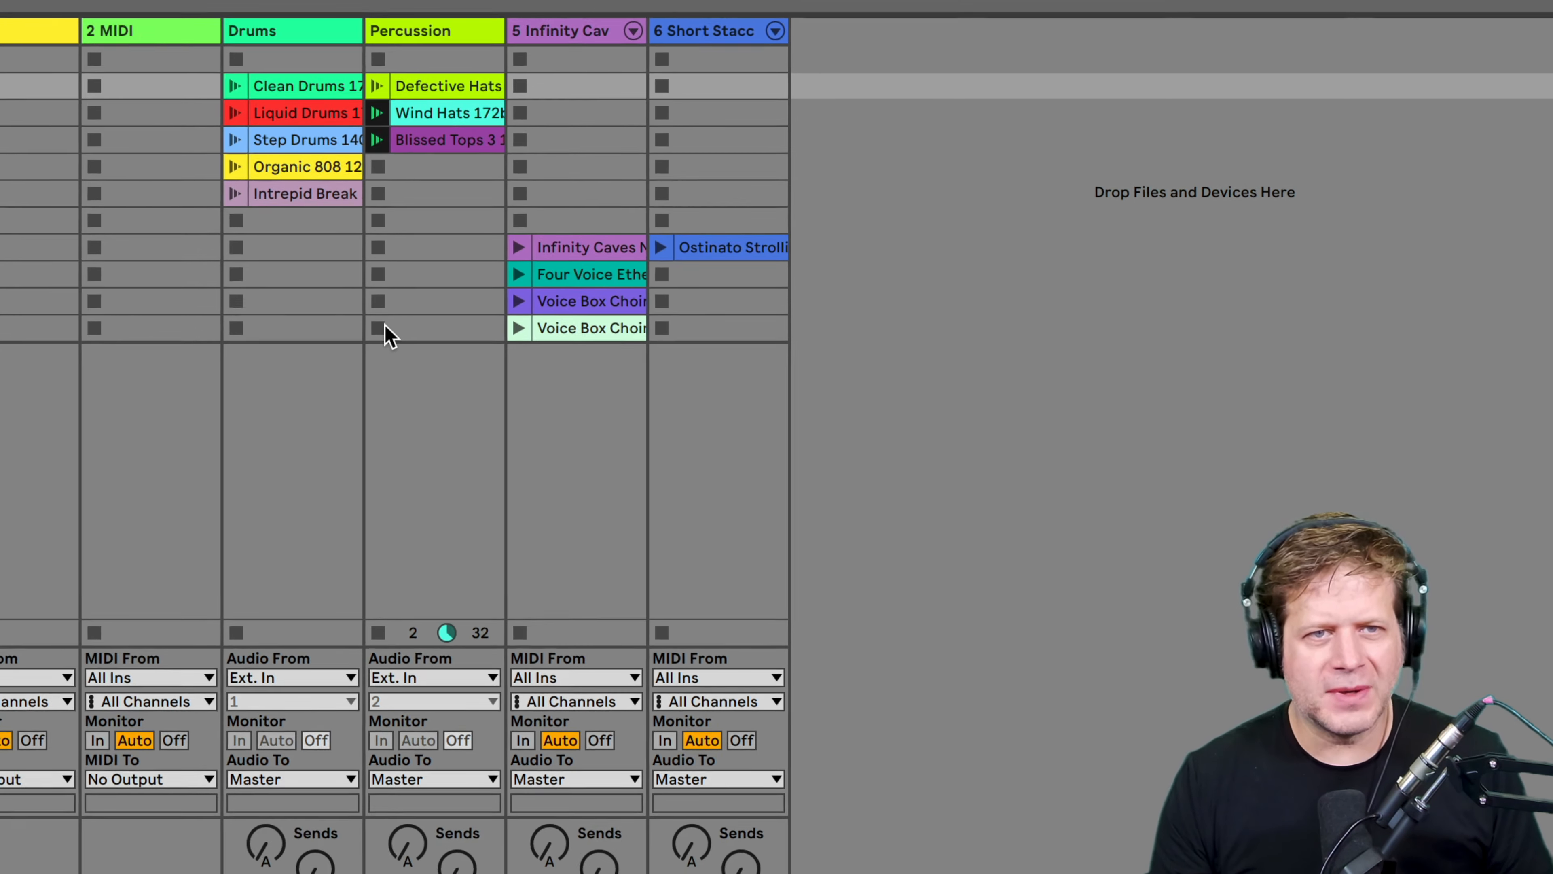
Stop the playing clips before recording the take into the Arrangement.
key("tab")
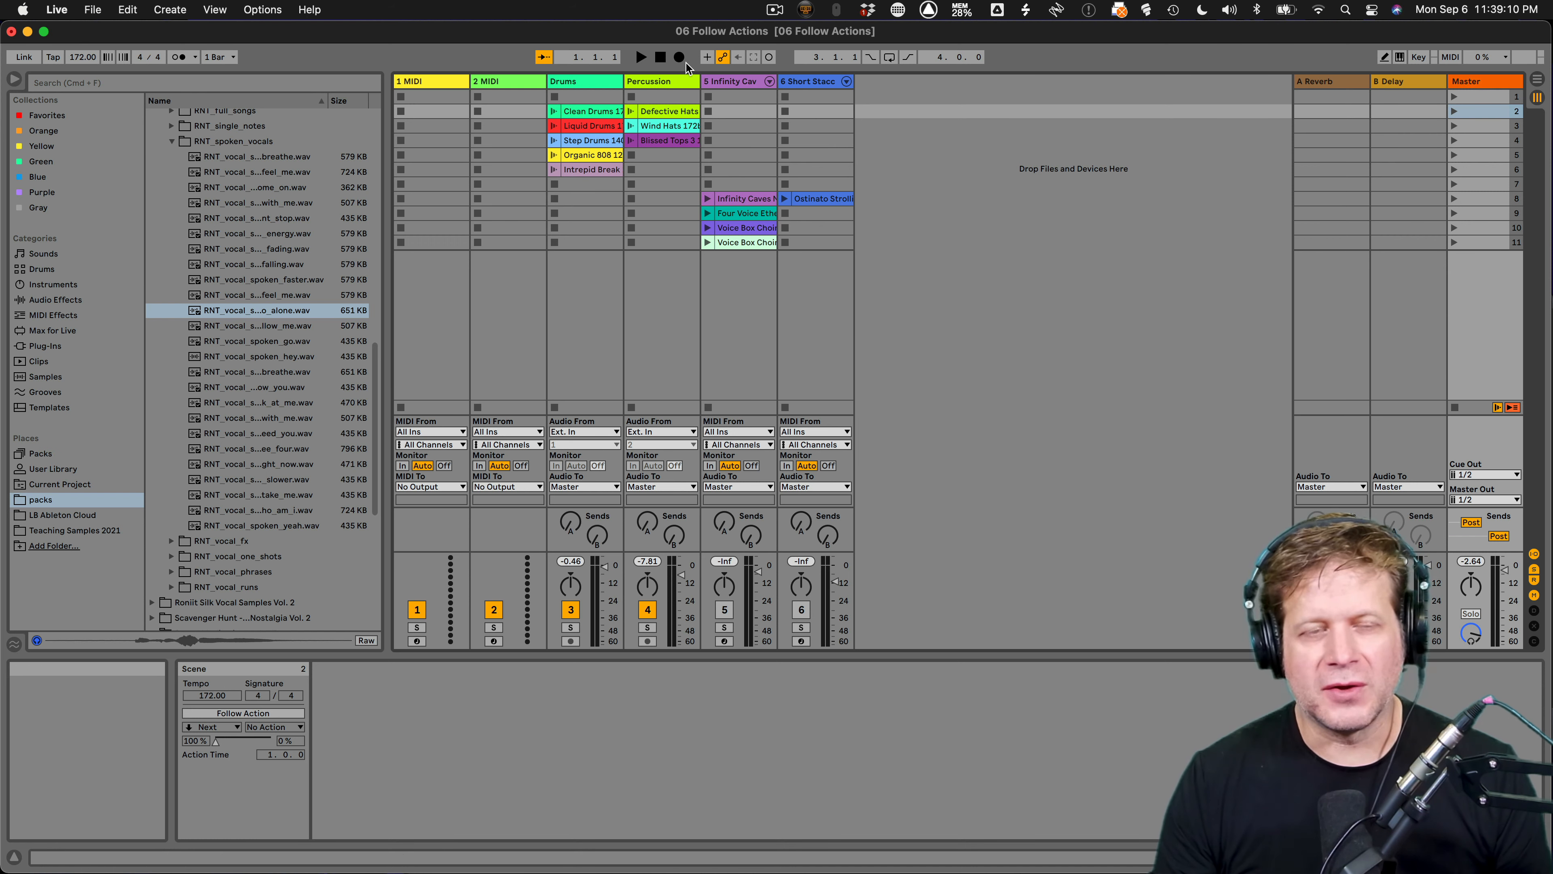
mouse_move(678, 57)
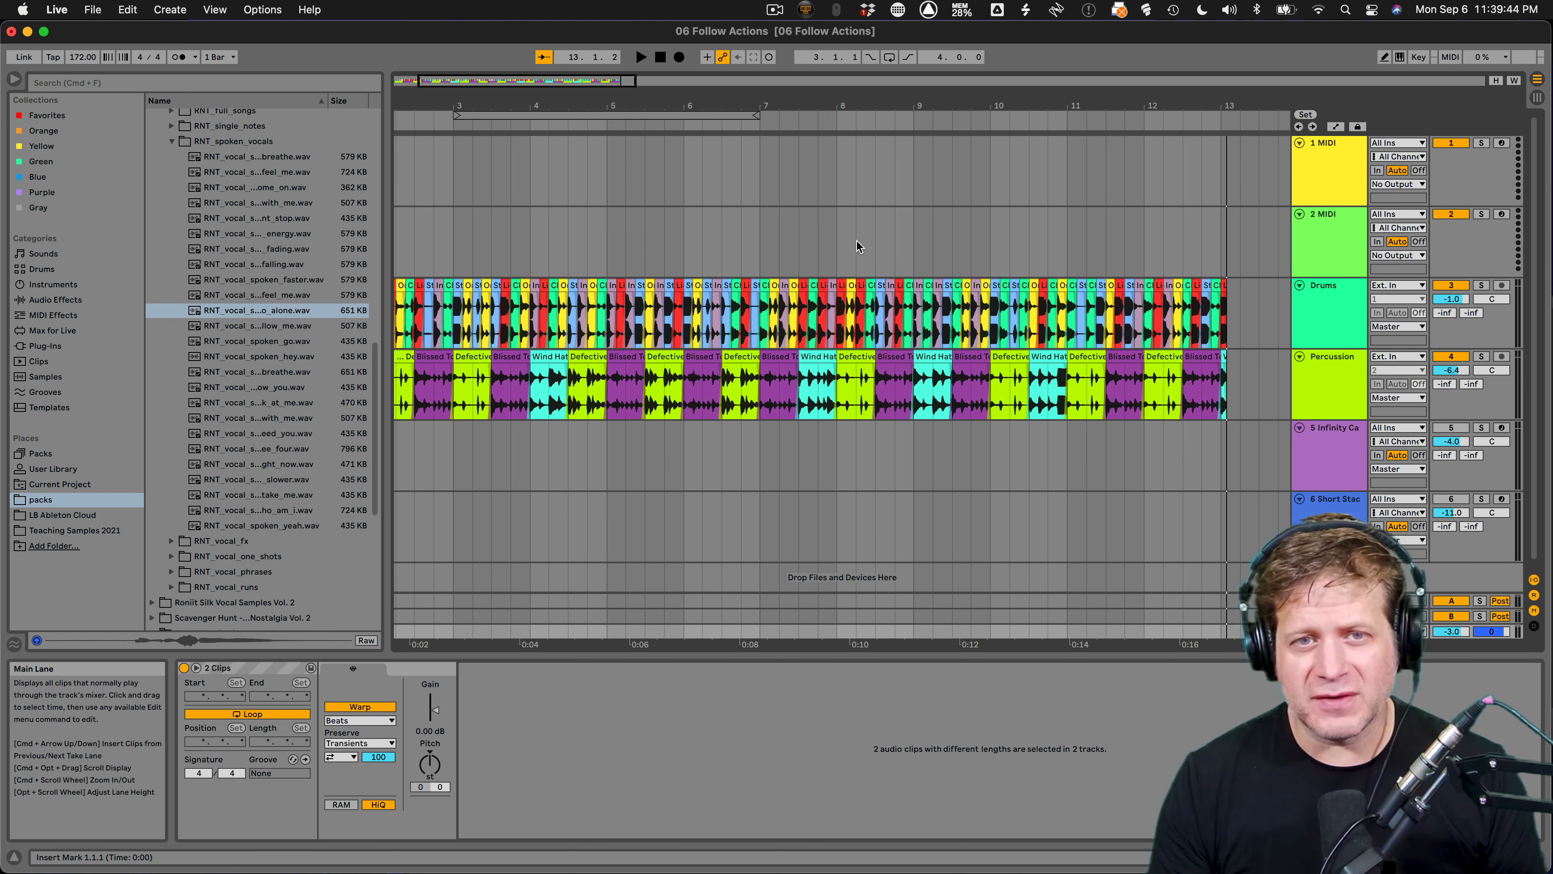
mouse_move(841, 233)
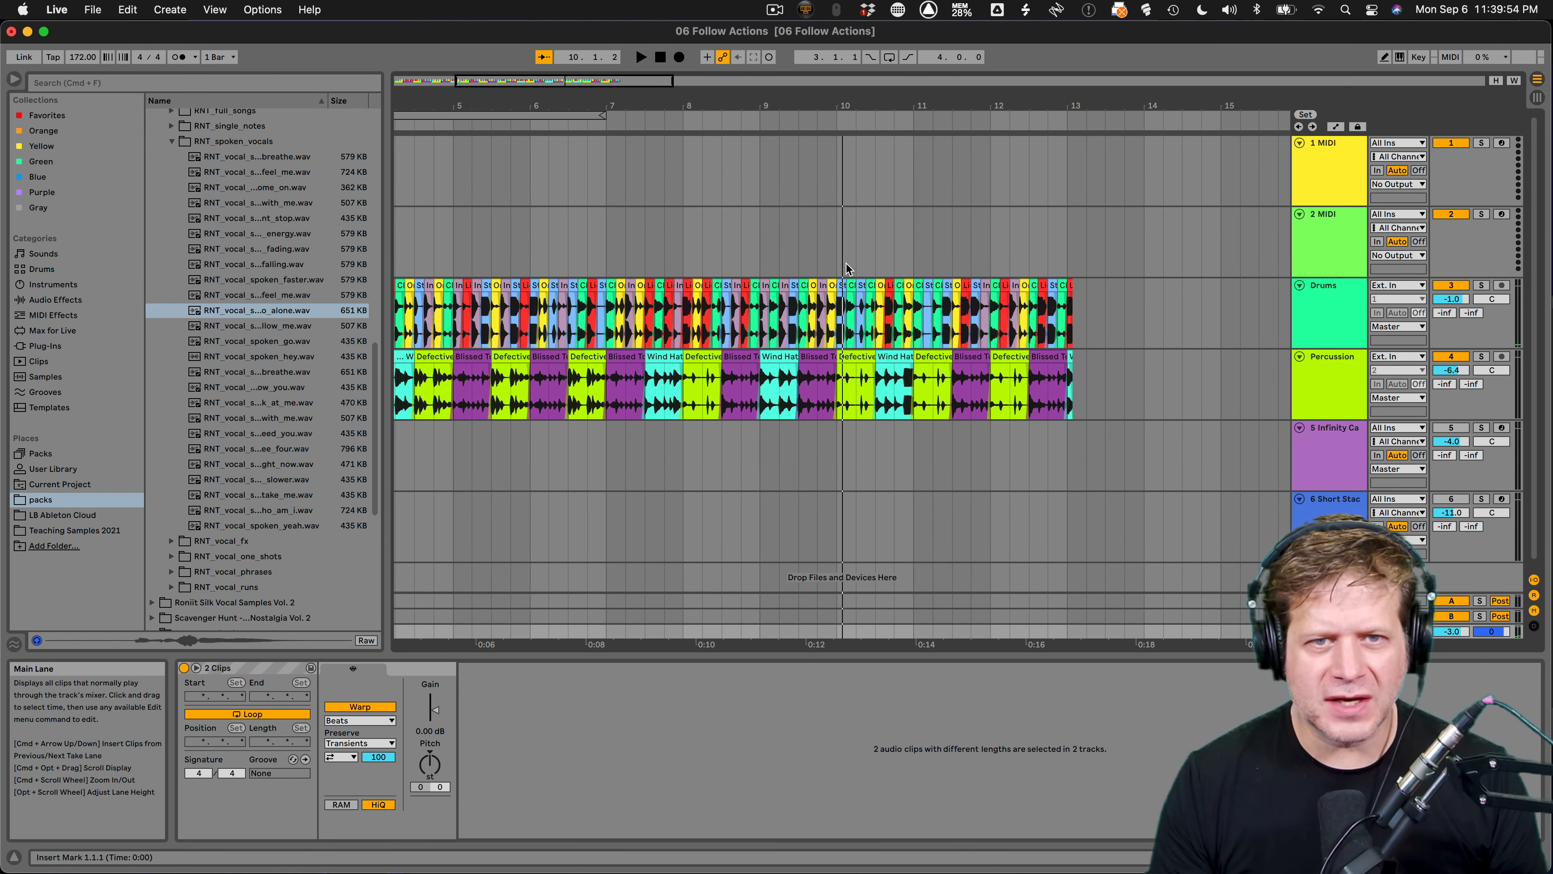
Drag-select one bar of the recorded drum and percussion takes around bar 9.
left_click_drag(854, 297, 1124, 396)
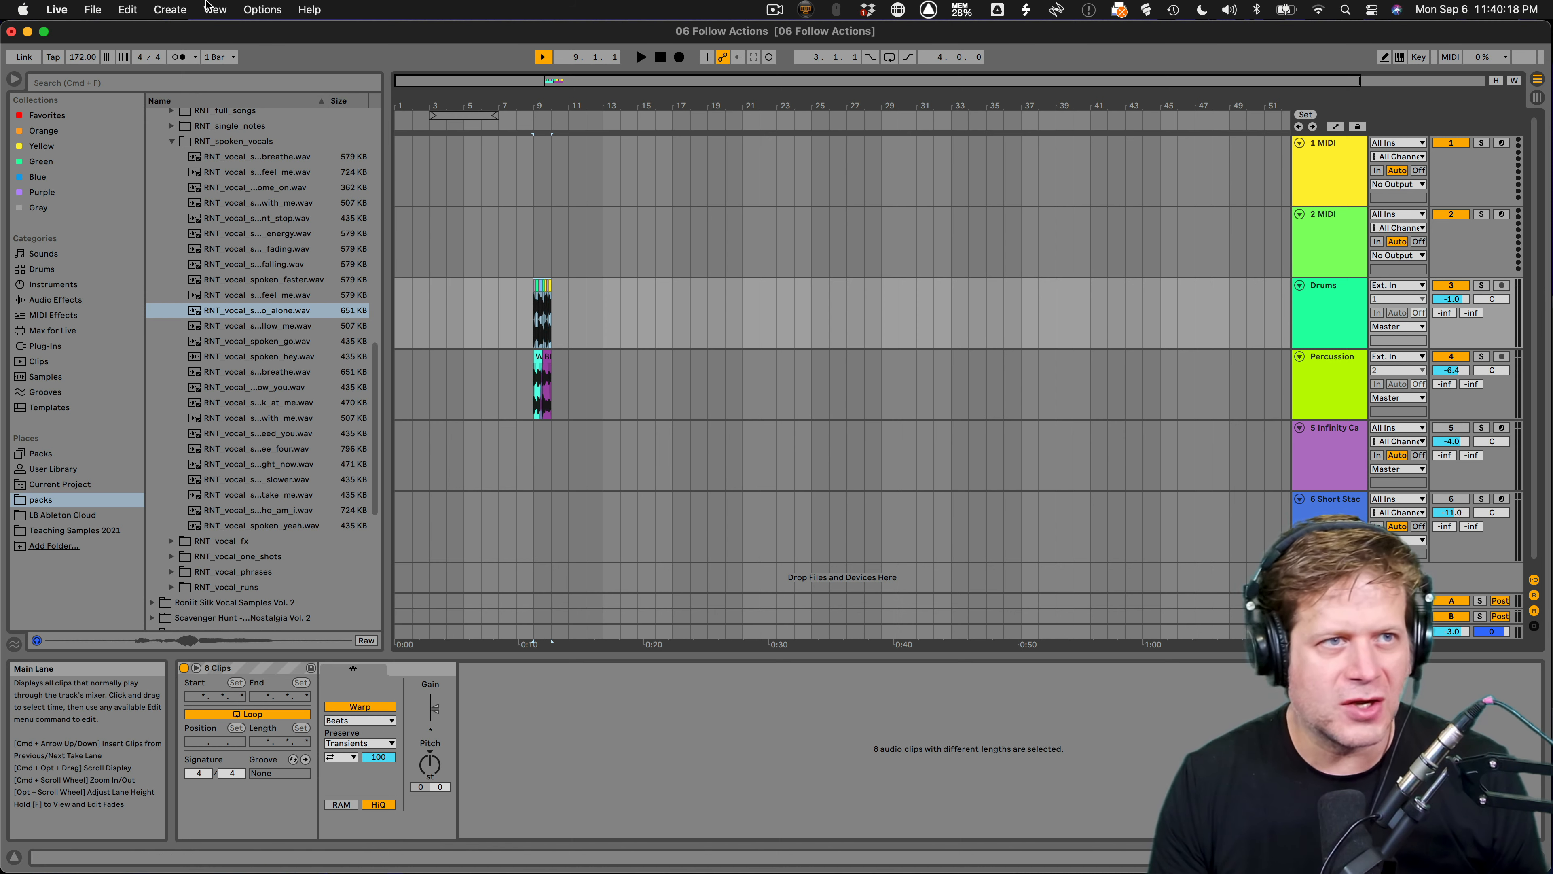
Select the short drums and percussion pieces and consolidate them via Edit > Consolidate.
left_click(127, 9)
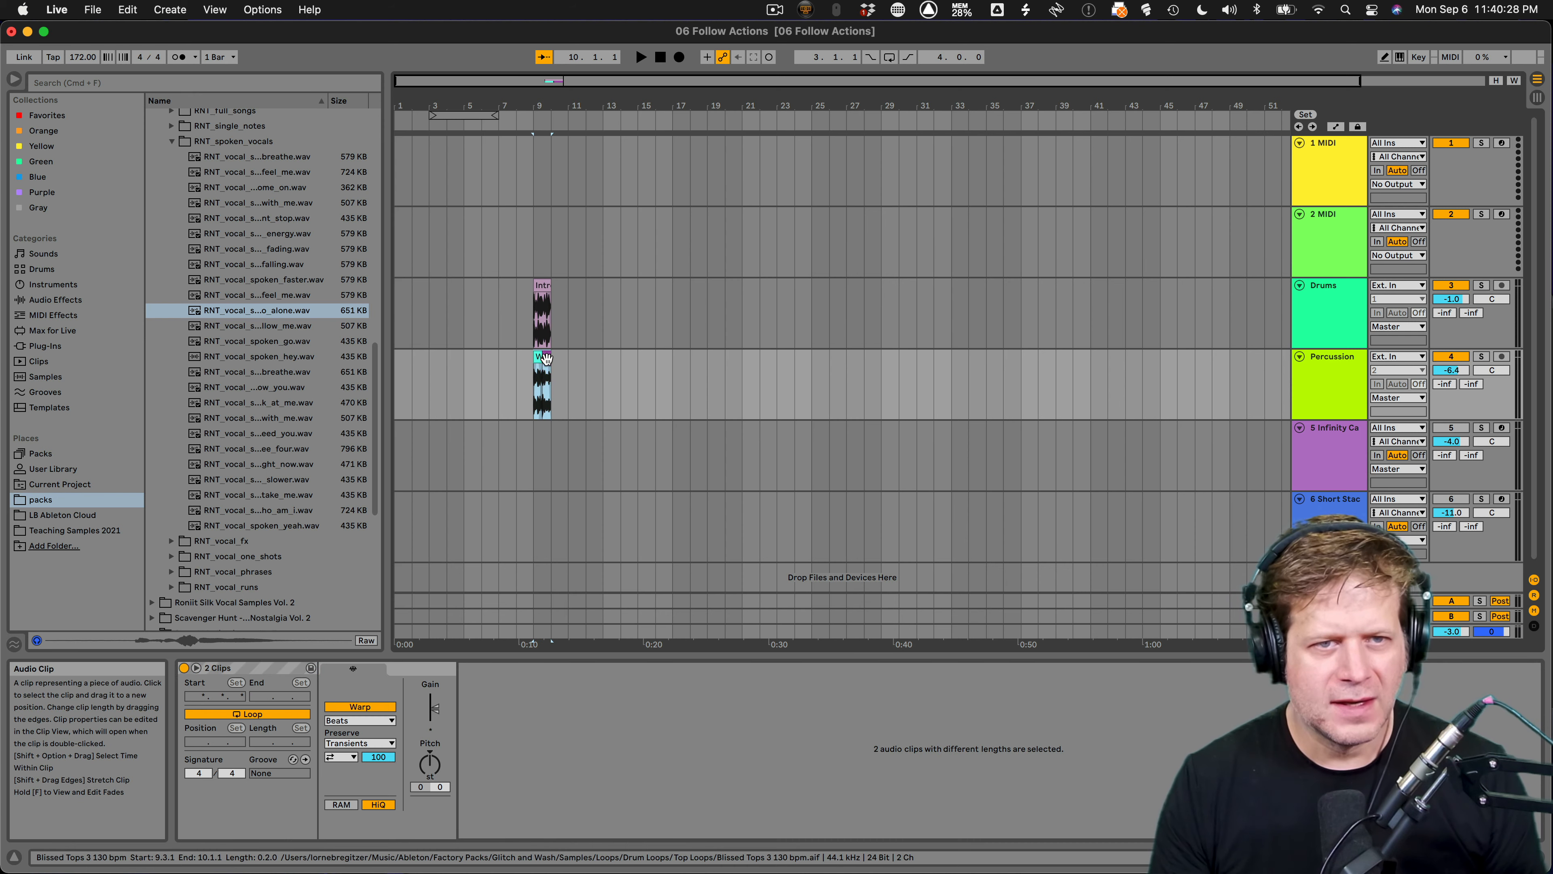
left_click(128, 10)
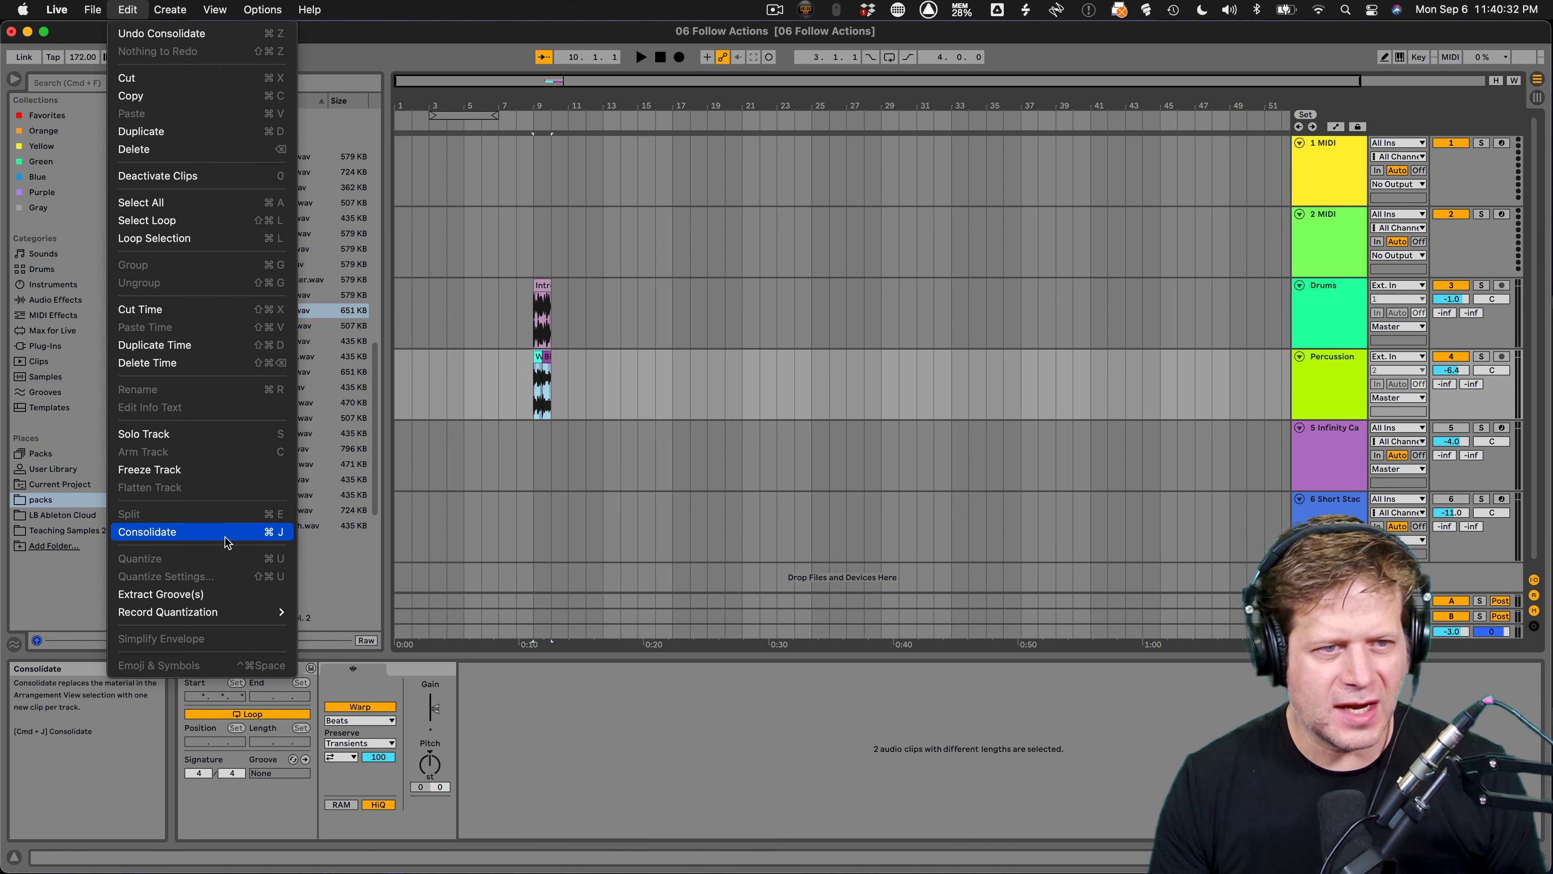
left_click(147, 532)
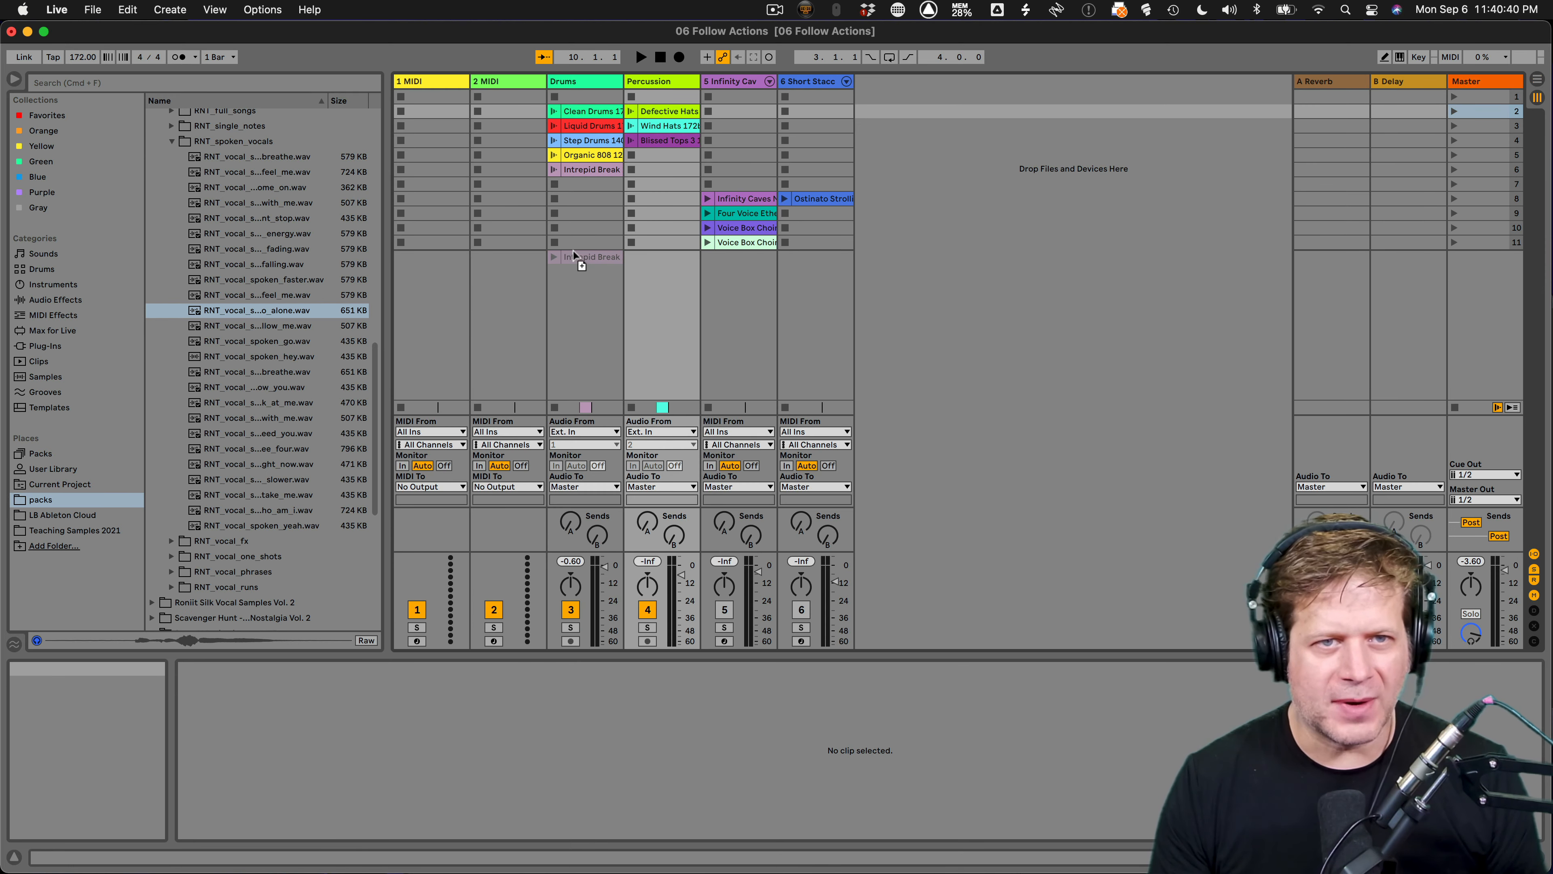
Drop the consolidated clips into the empty slots of scene 10 in Session View.
right_click(591, 228)
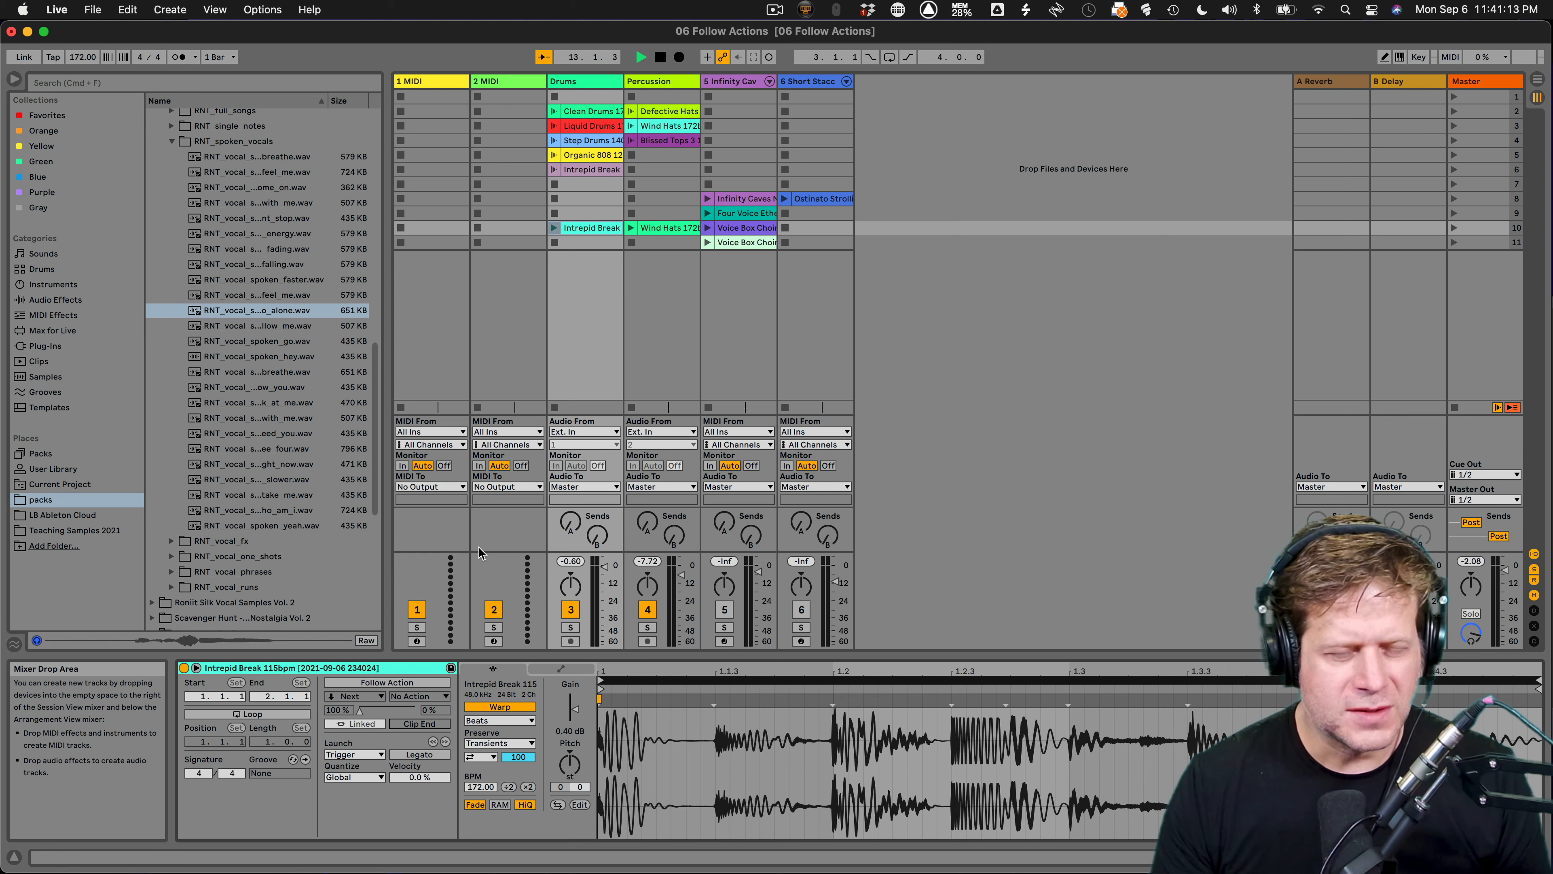
left_click(248, 713)
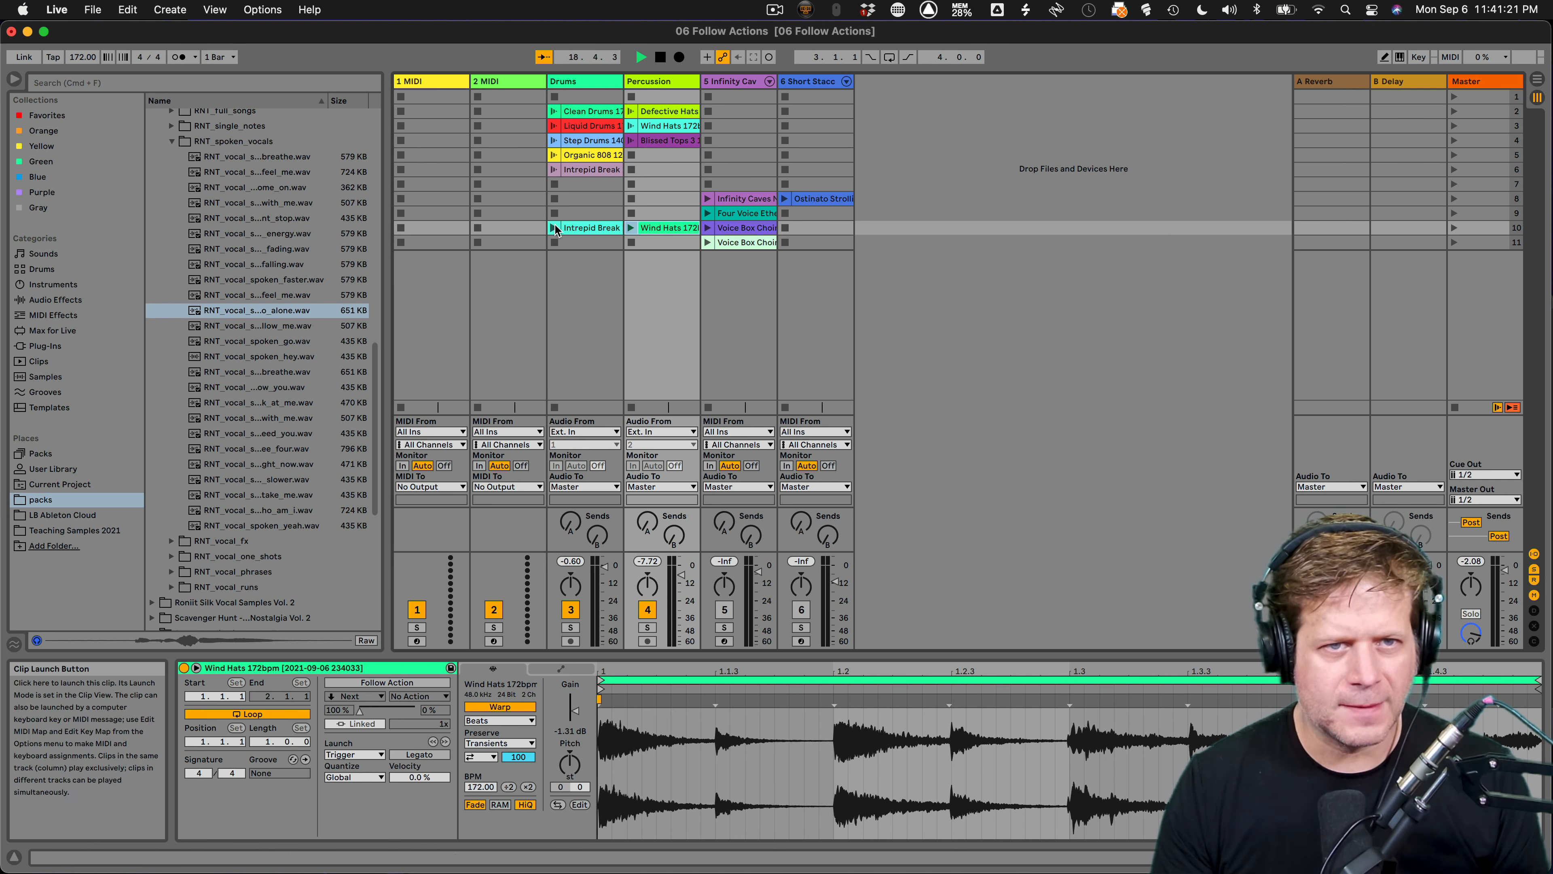
Launch the consolidated Intrepid Break and Wind Hats clips together.
left_click(555, 229)
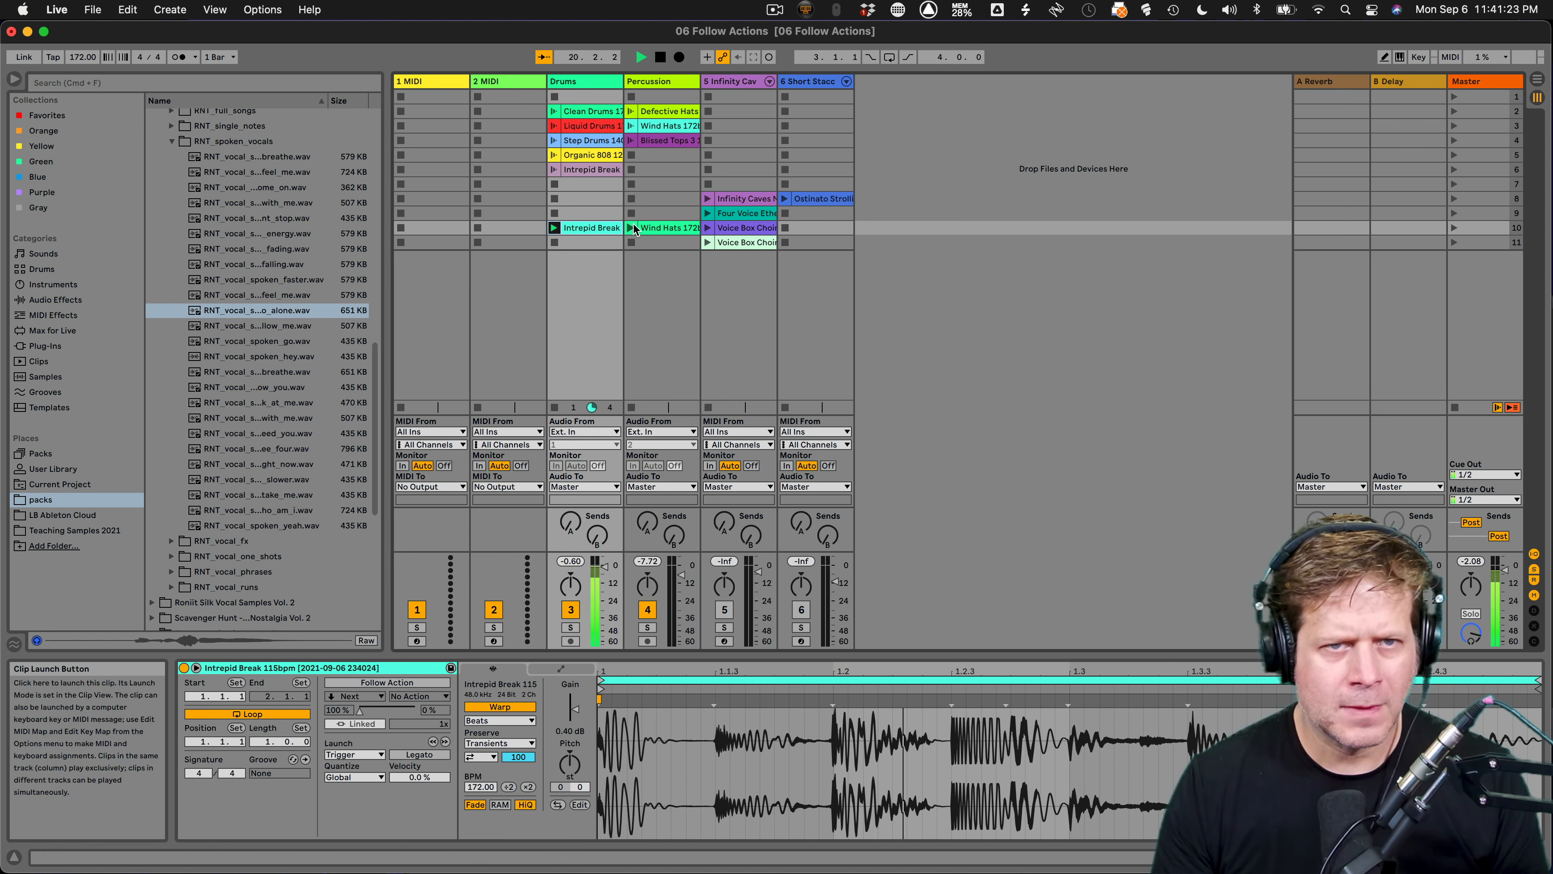
left_click(631, 228)
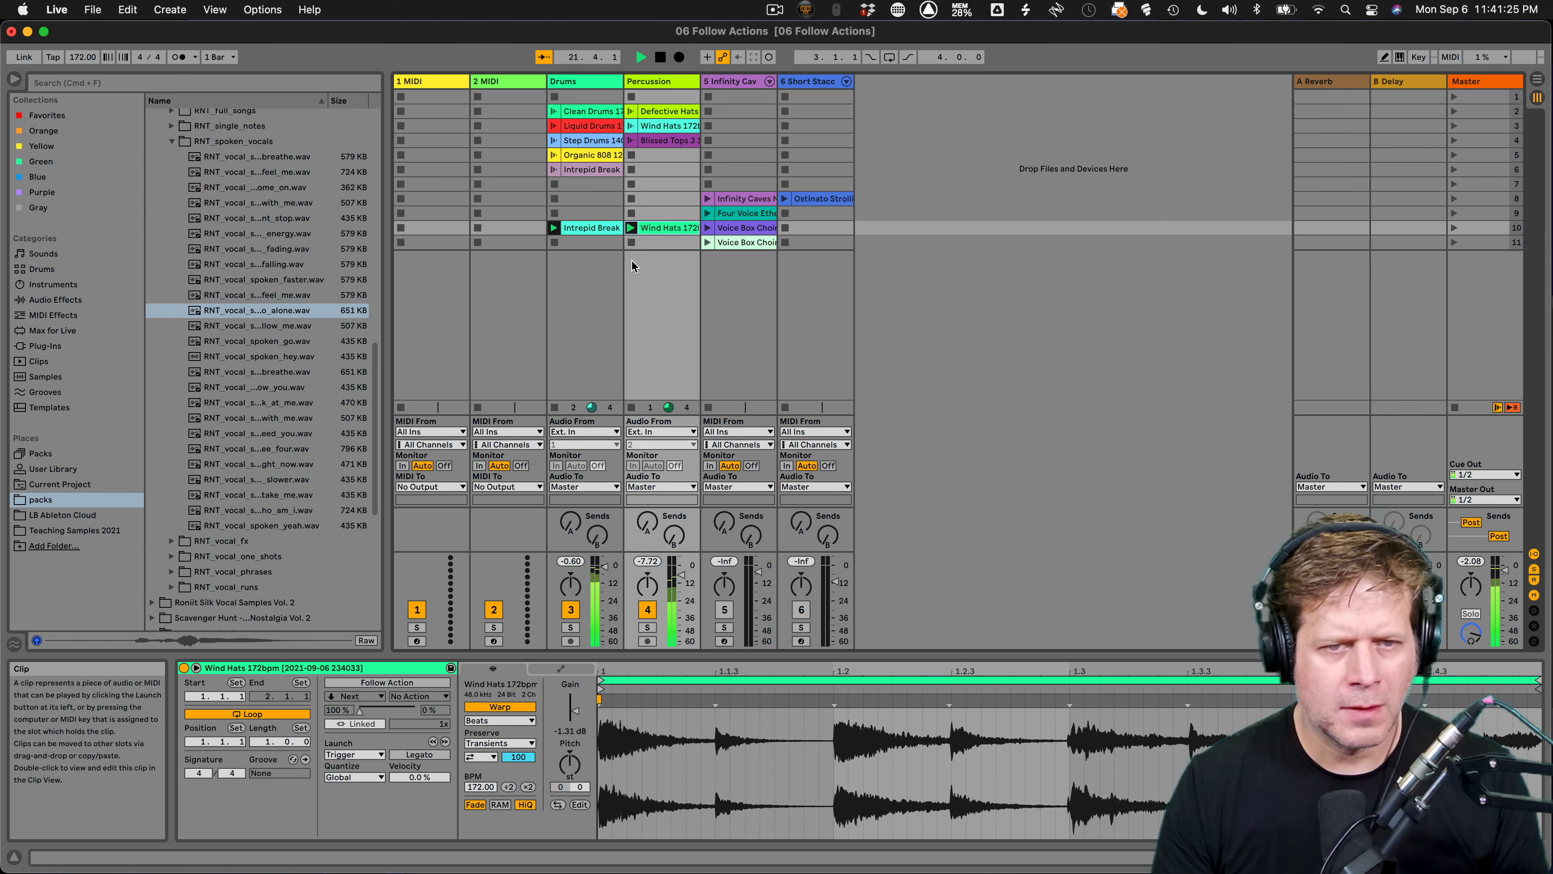